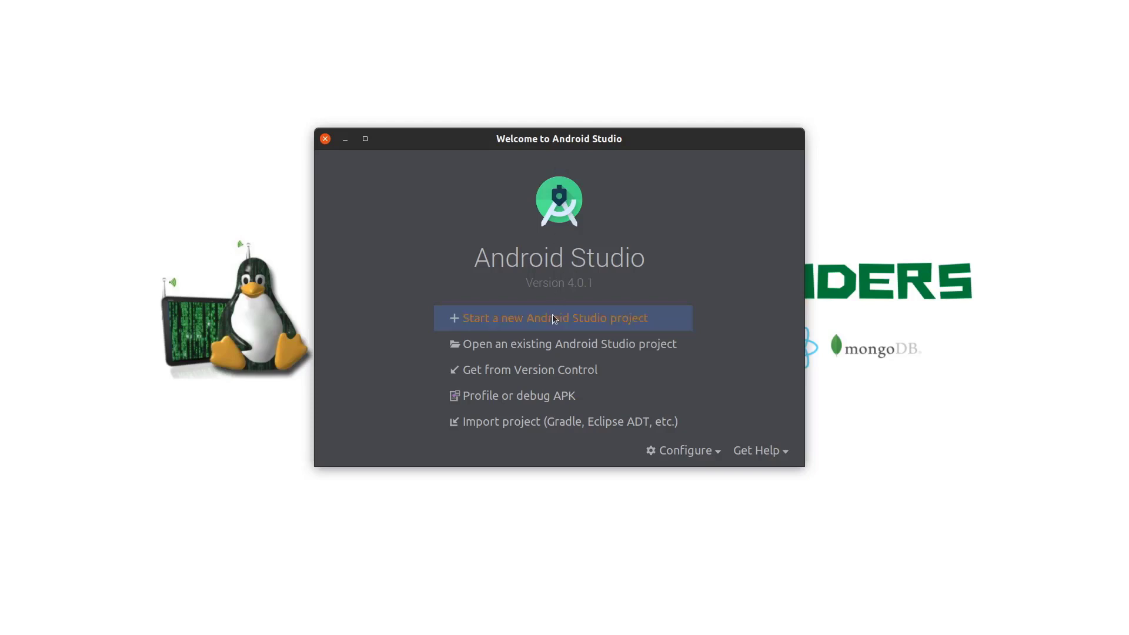
Create a new Java project from the Empty Activity template with default settings
{"action": "left_click", "coordinate": [555, 317]}
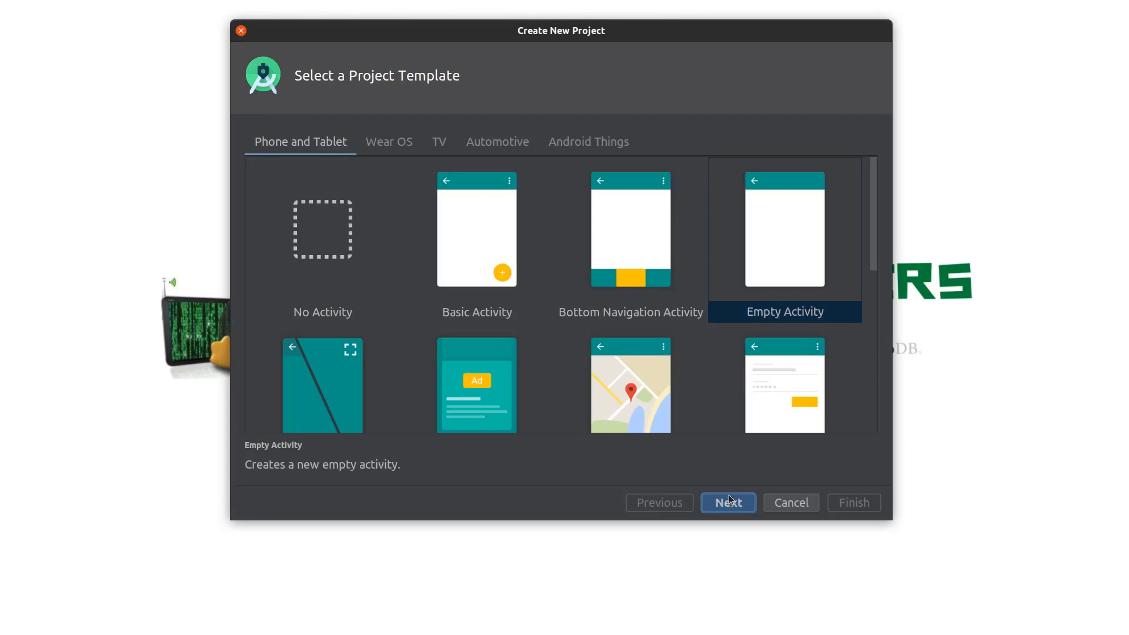
{"action": "left_click", "coordinate": [728, 501]}
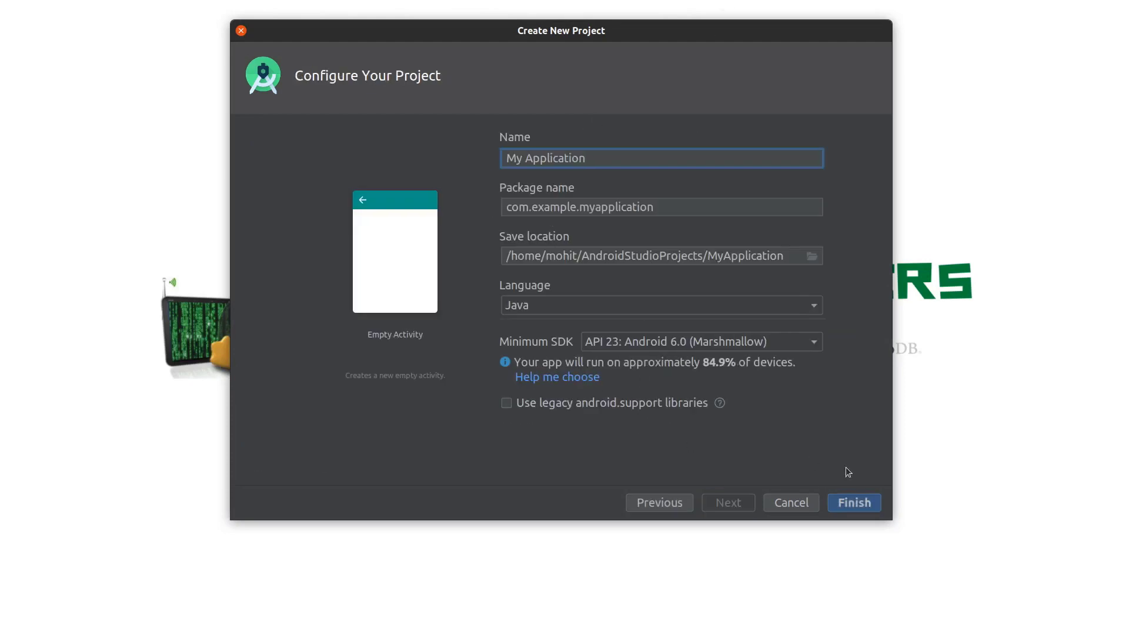
{"action": "left_click", "coordinate": [852, 503]}
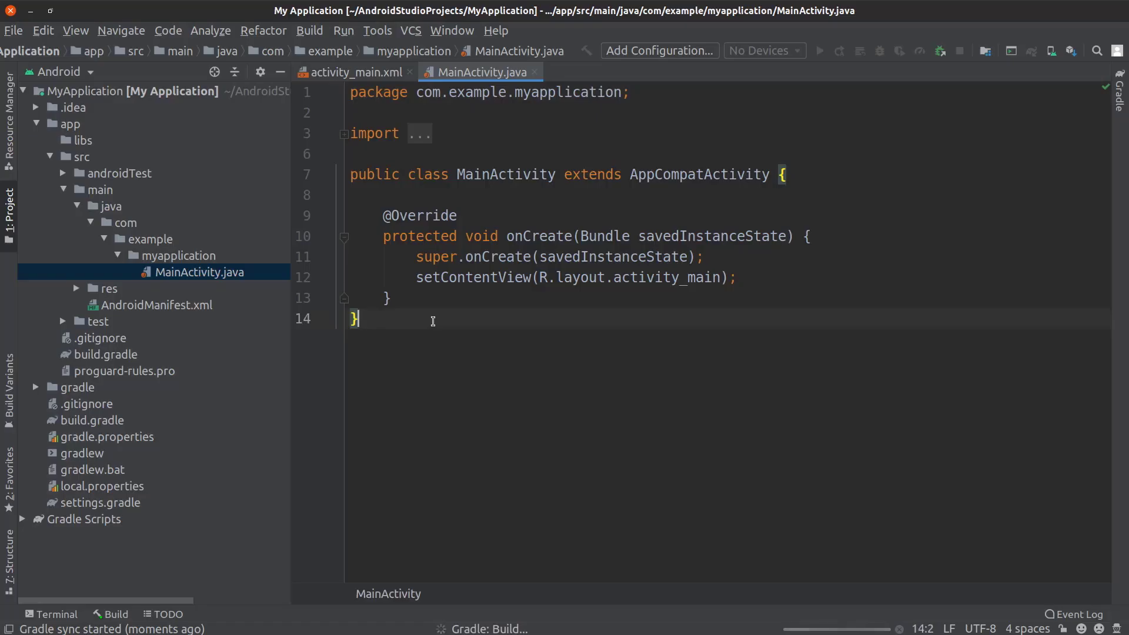
{"action": "mouse_move", "coordinate": [90, 207]}
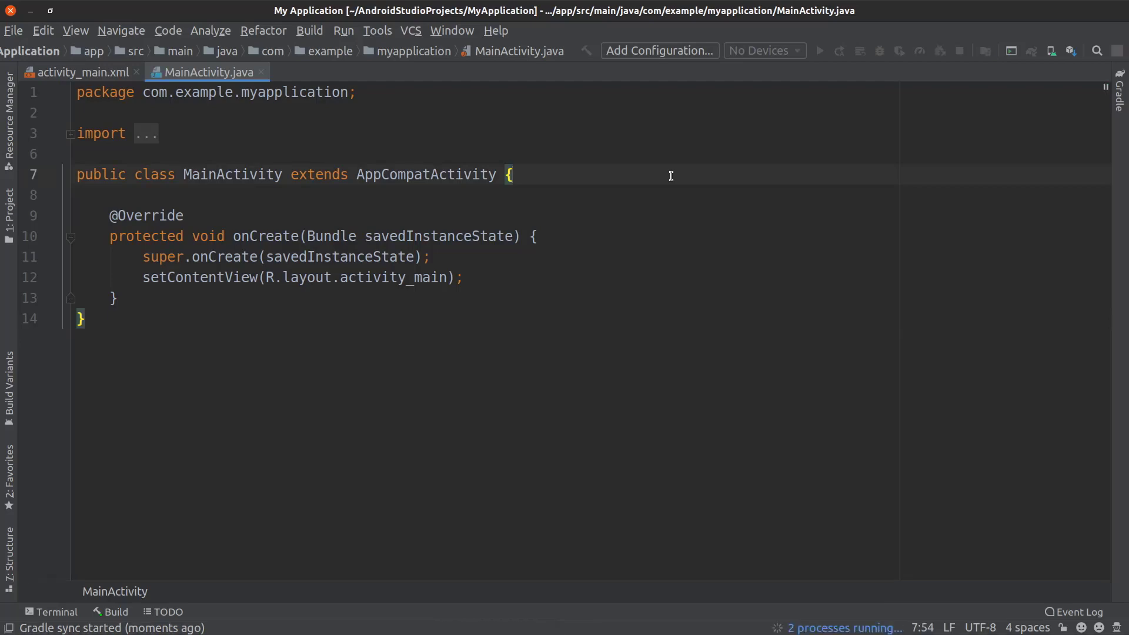
Declare the constant 'private static final int TIME_INTERVAL = 2000;' in MainActivity
{"action": "key", "text": "enter"}
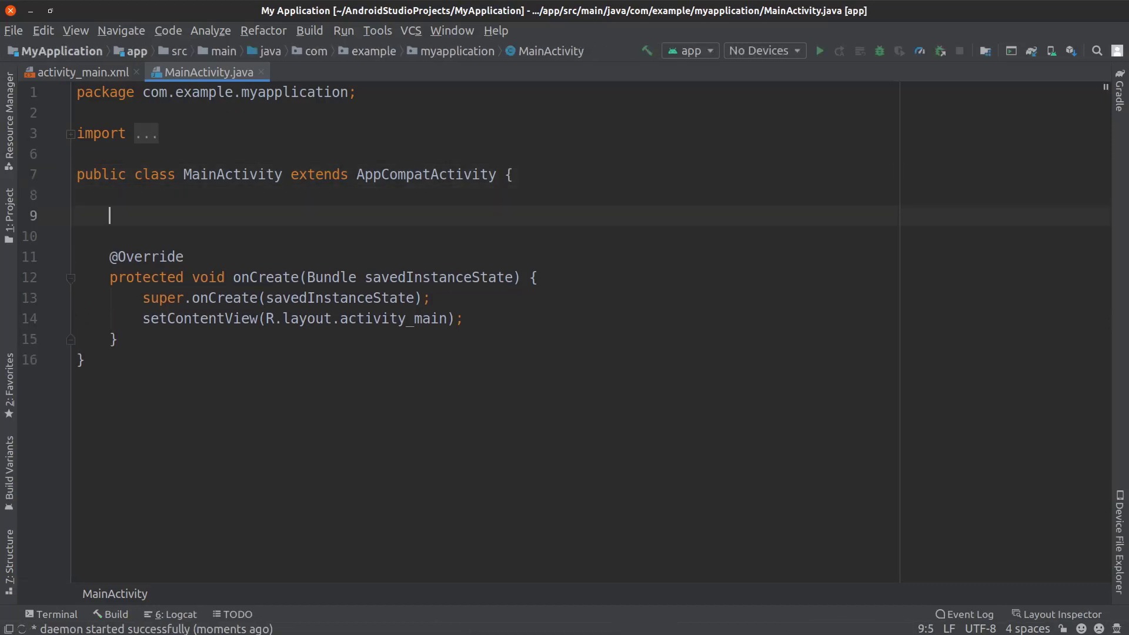
{"action": "type", "text": "private"}
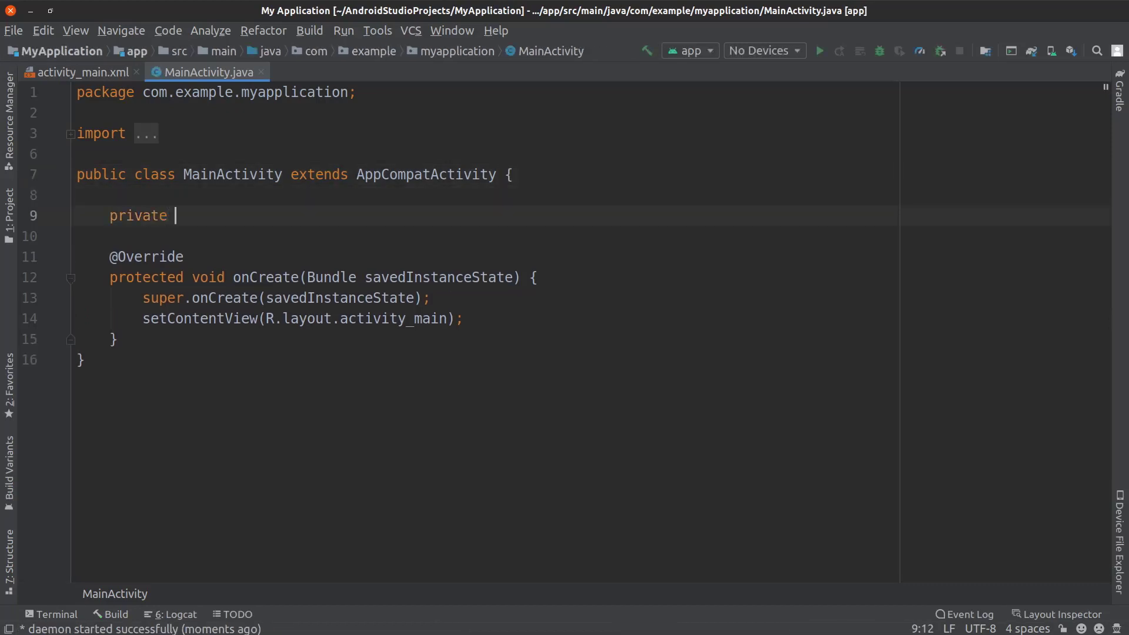
{"action": "type", "text": "static final int"}
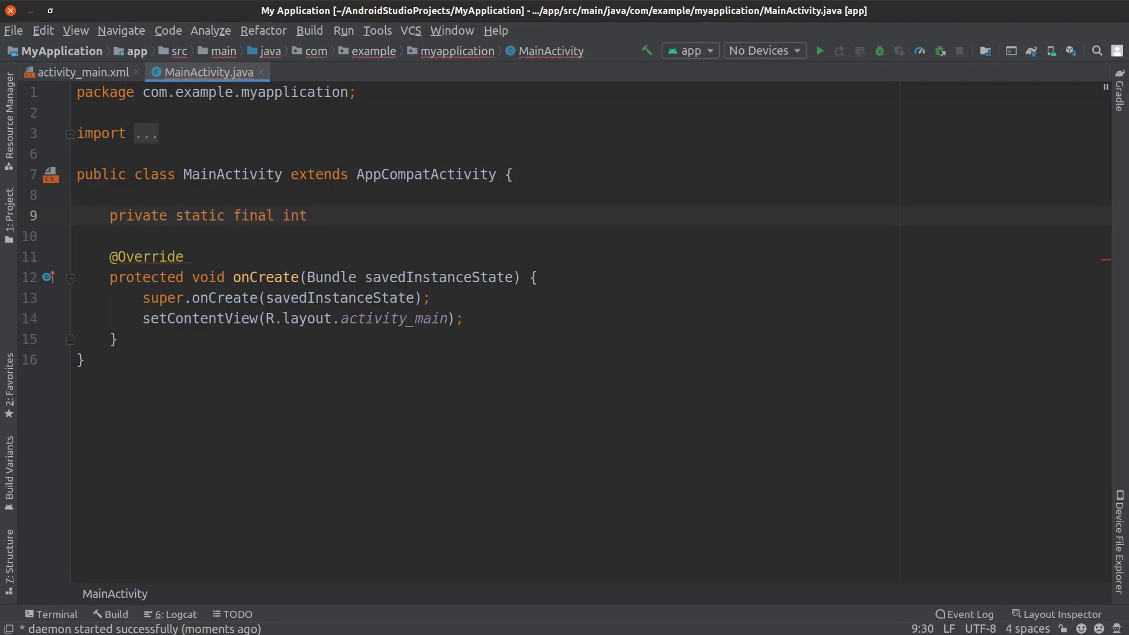
{"action": "type", "text": "TIME_"}
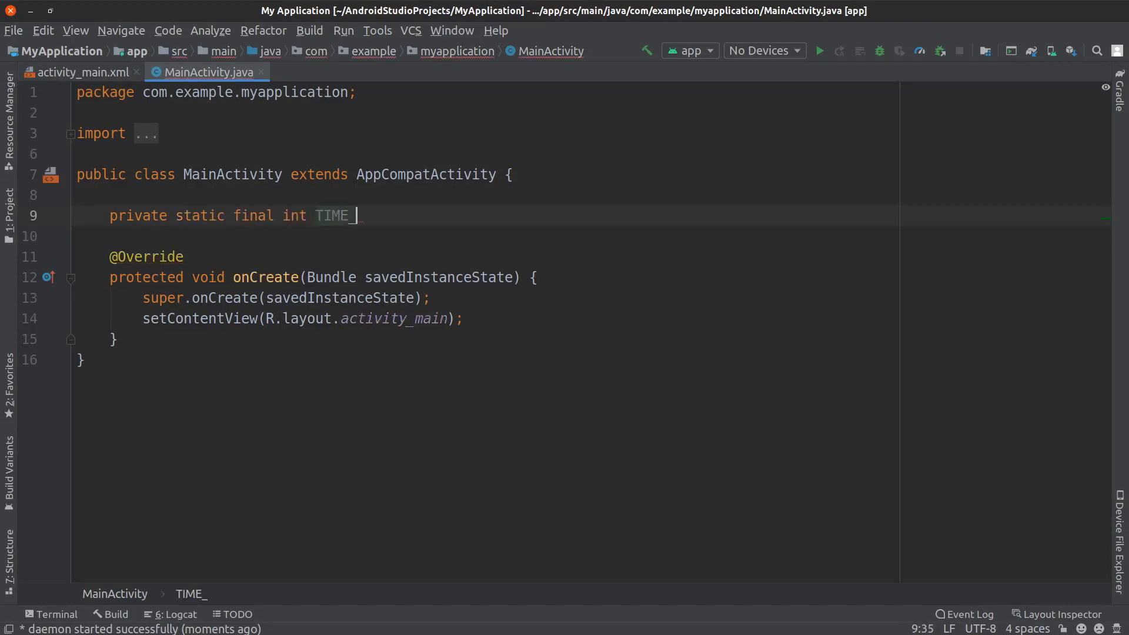
{"action": "type", "text": "INTERV"}
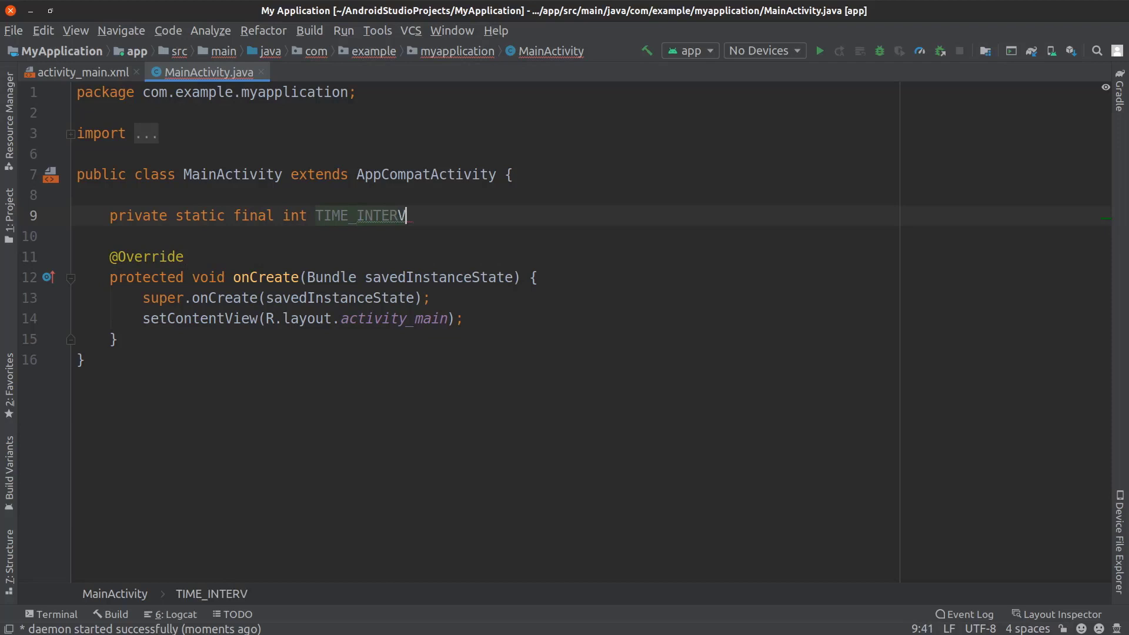
{"action": "type", "text": "AL ="}
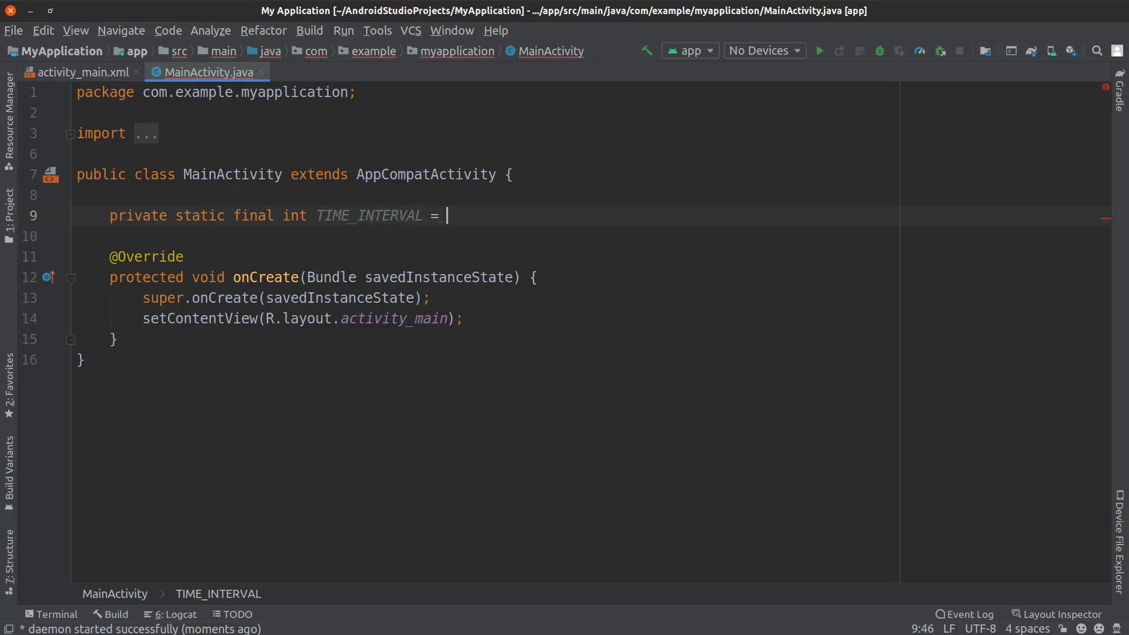
{"action": "type", "text": "2000;"}
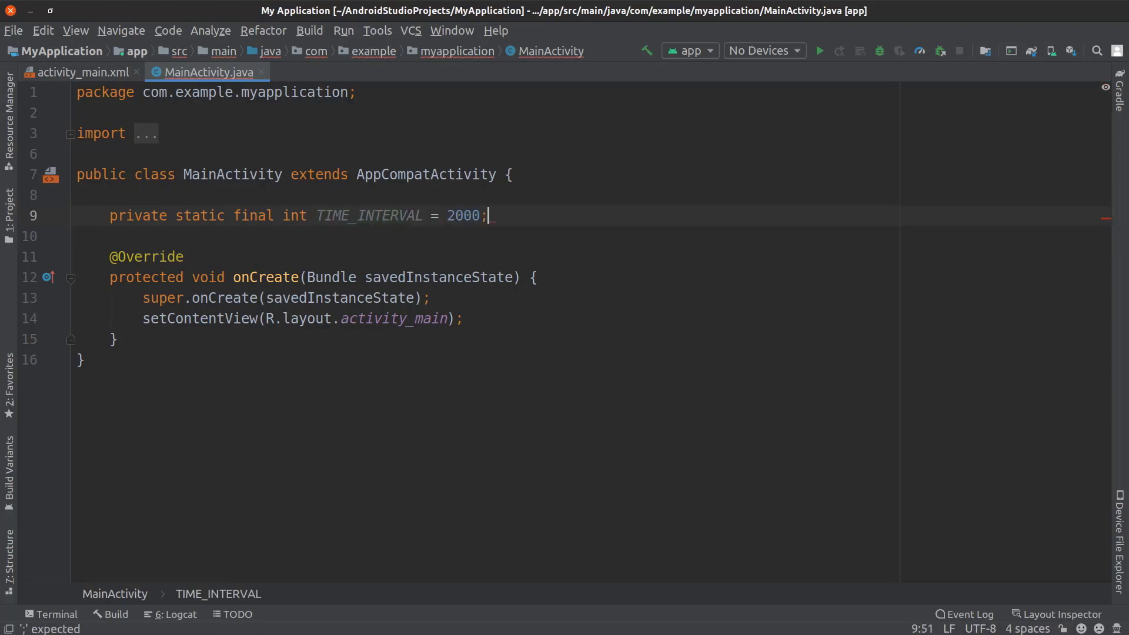
Add the field 'private long backPressed;' below the constant
{"action": "key", "text": "enter"}
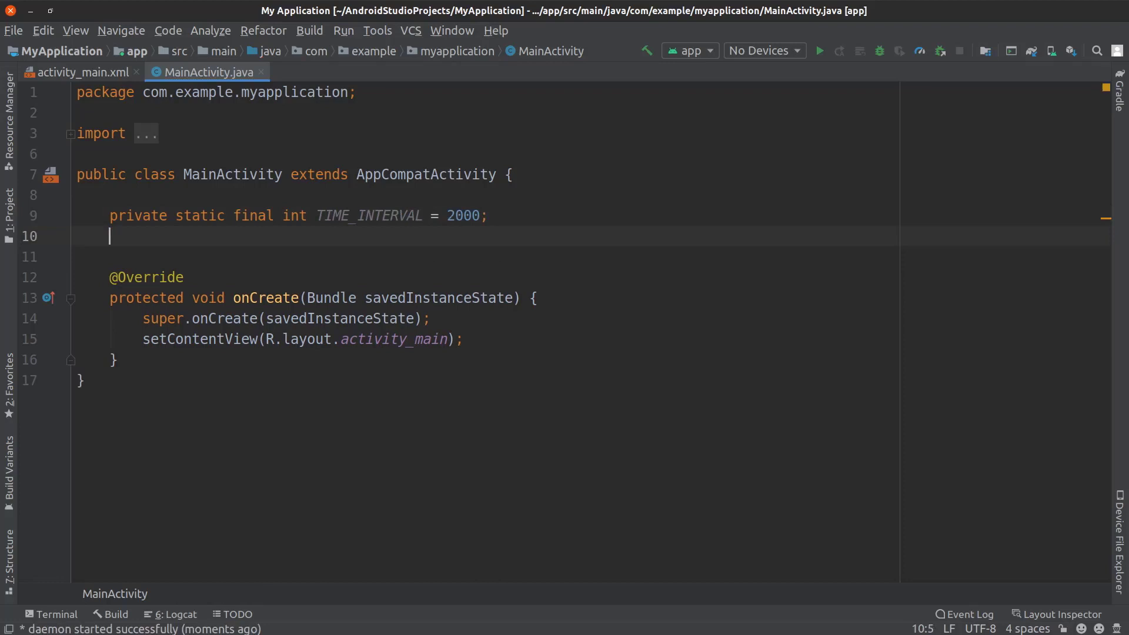
{"action": "type", "text": "private"}
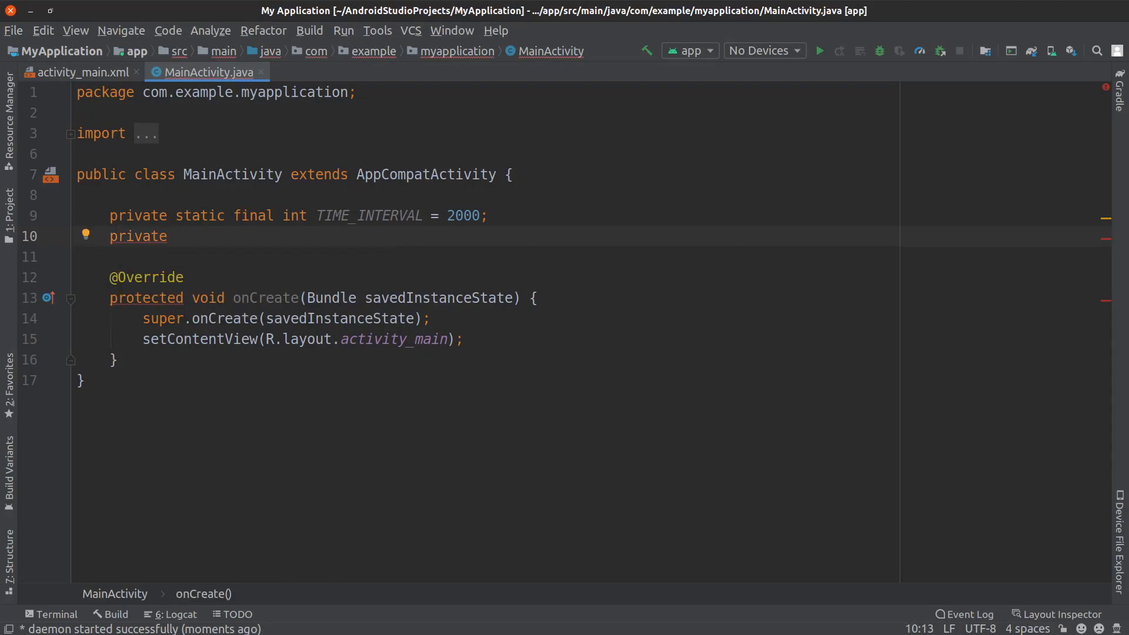
{"action": "type", "text": "long"}
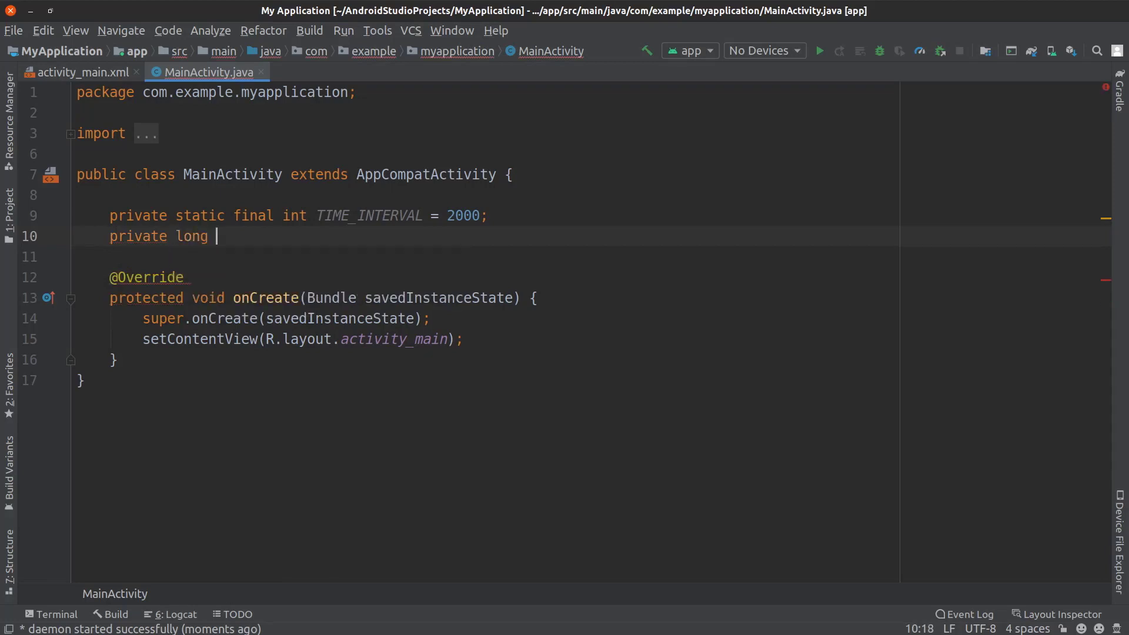
{"action": "type", "text": "backP"}
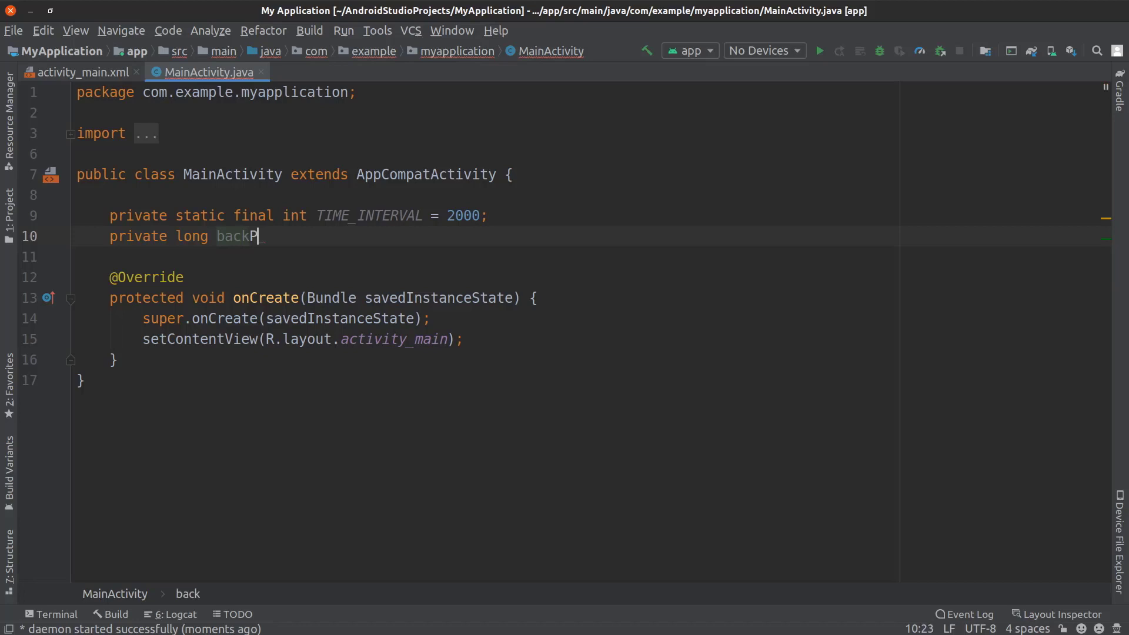
{"action": "type", "text": "ressed;"}
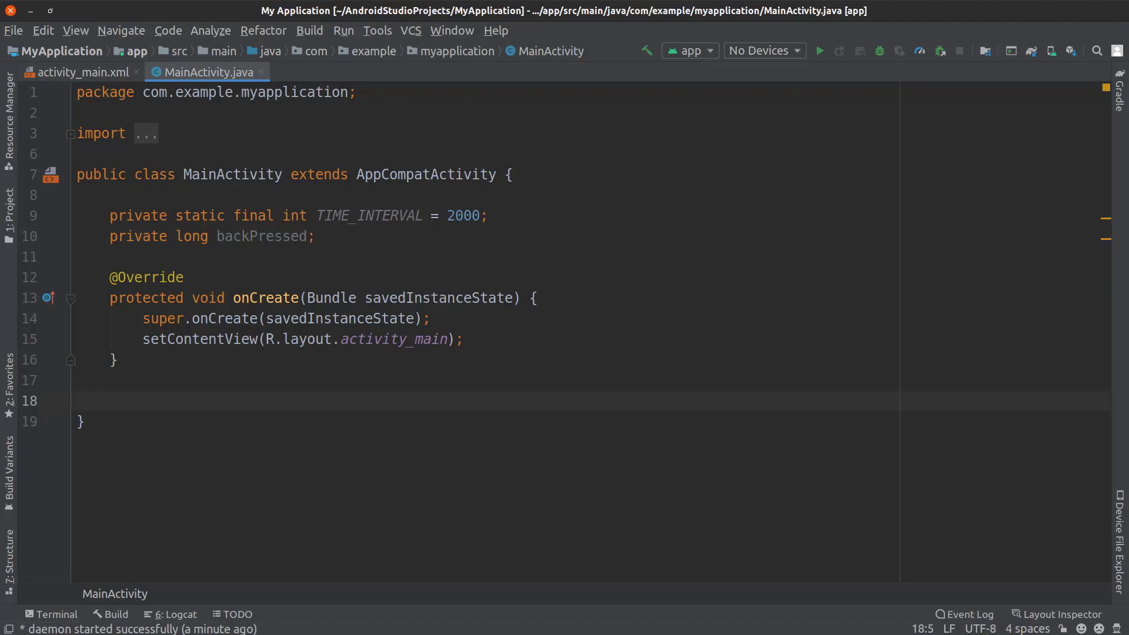
{"action": "mouse_move", "coordinate": [311, 364]}
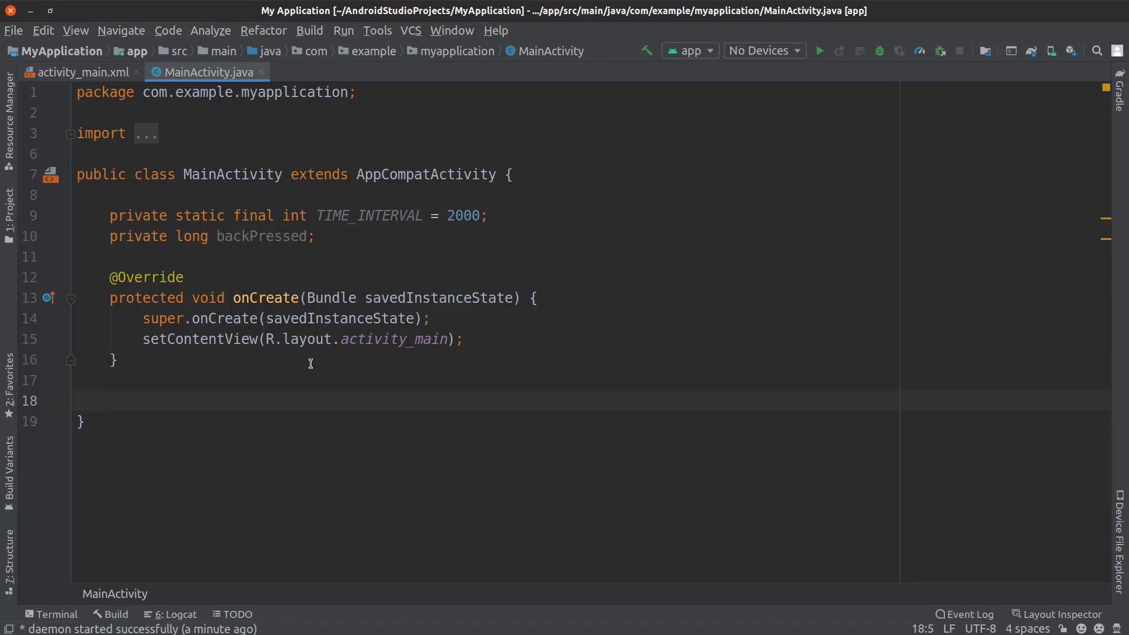
{"action": "mouse_move", "coordinate": [319, 360]}
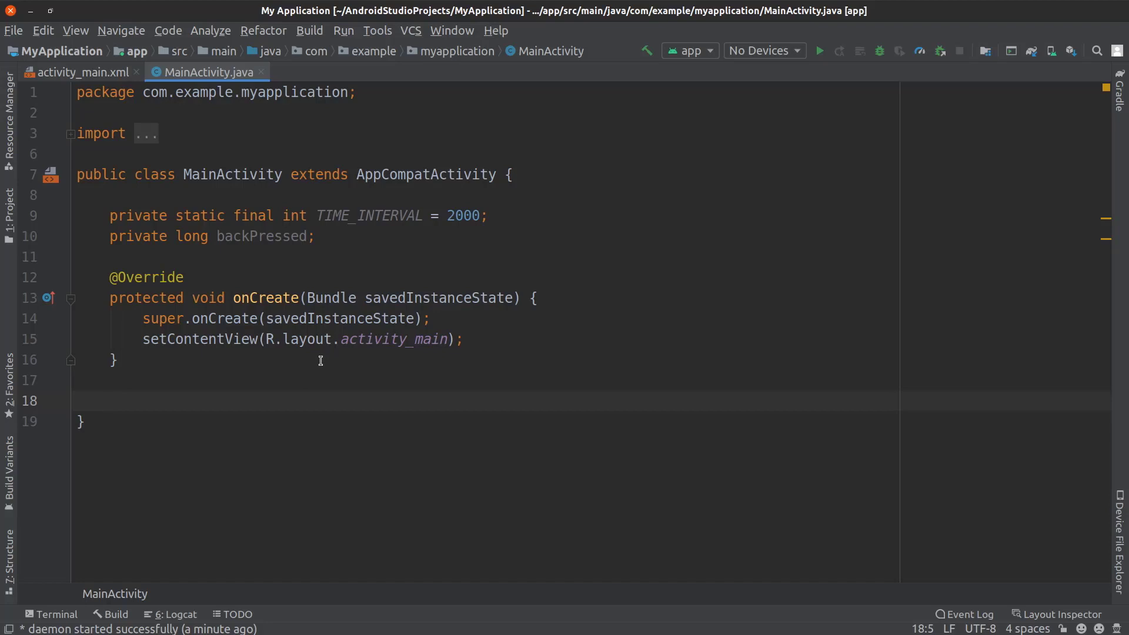
{"action": "type", "text": "@Override"}
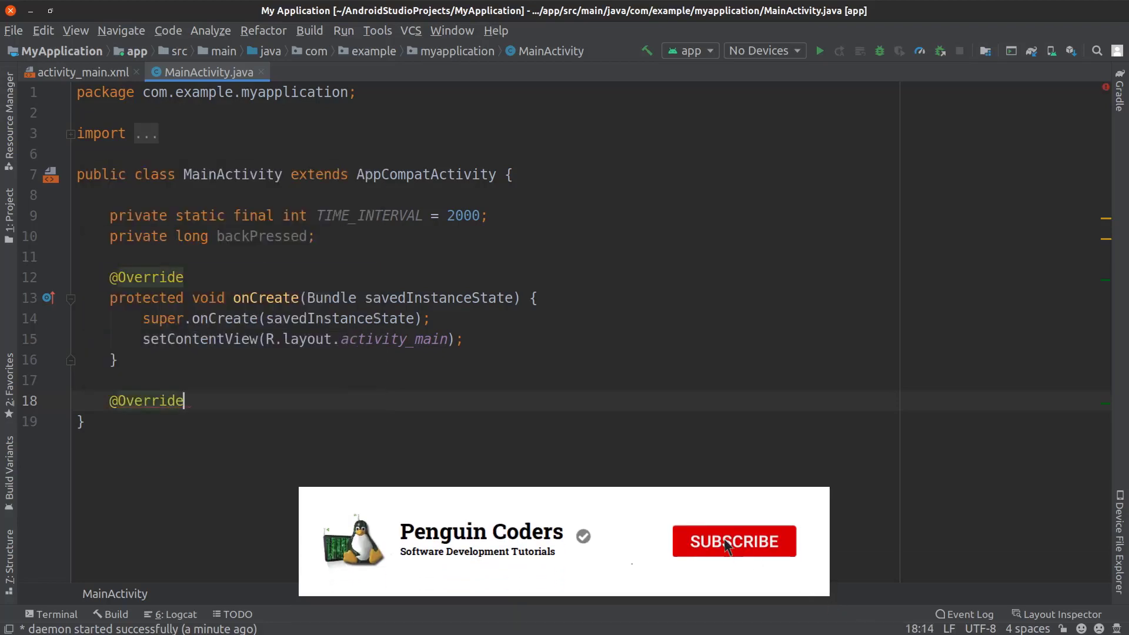
{"action": "type", "text": "pu"}
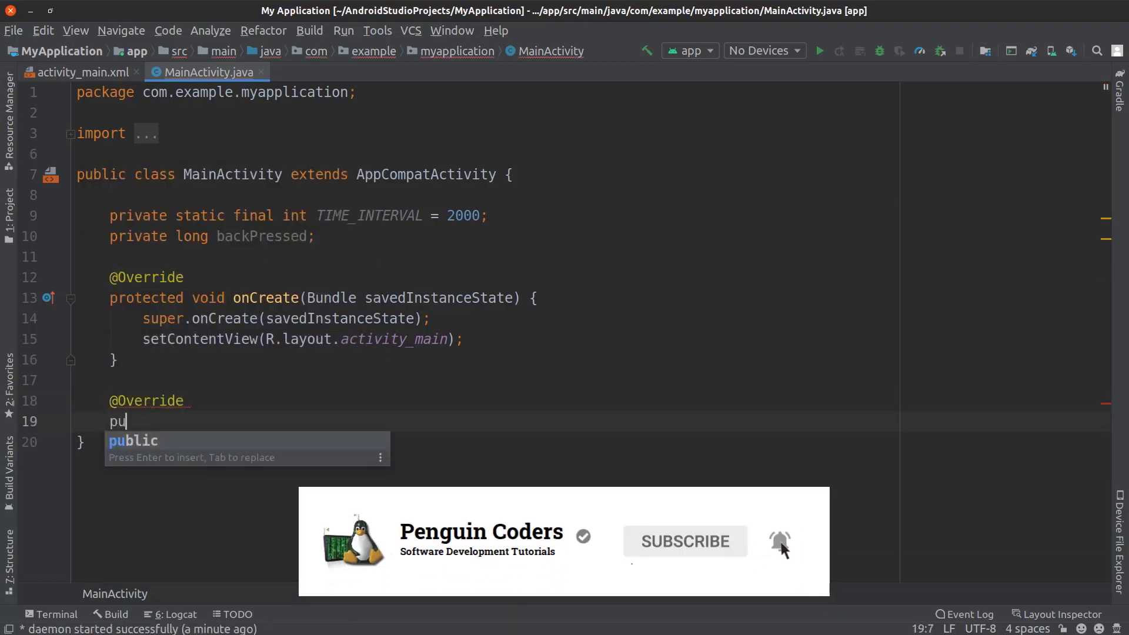
{"action": "type", "text": "blic void"}
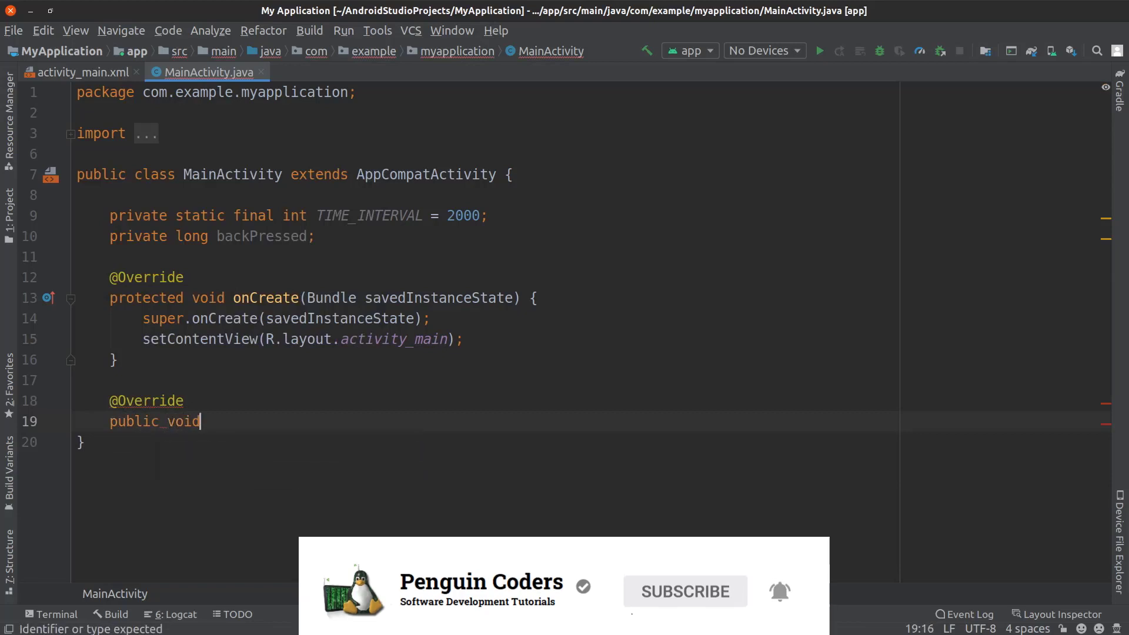
{"action": "type", "text": "onBackPressed()"}
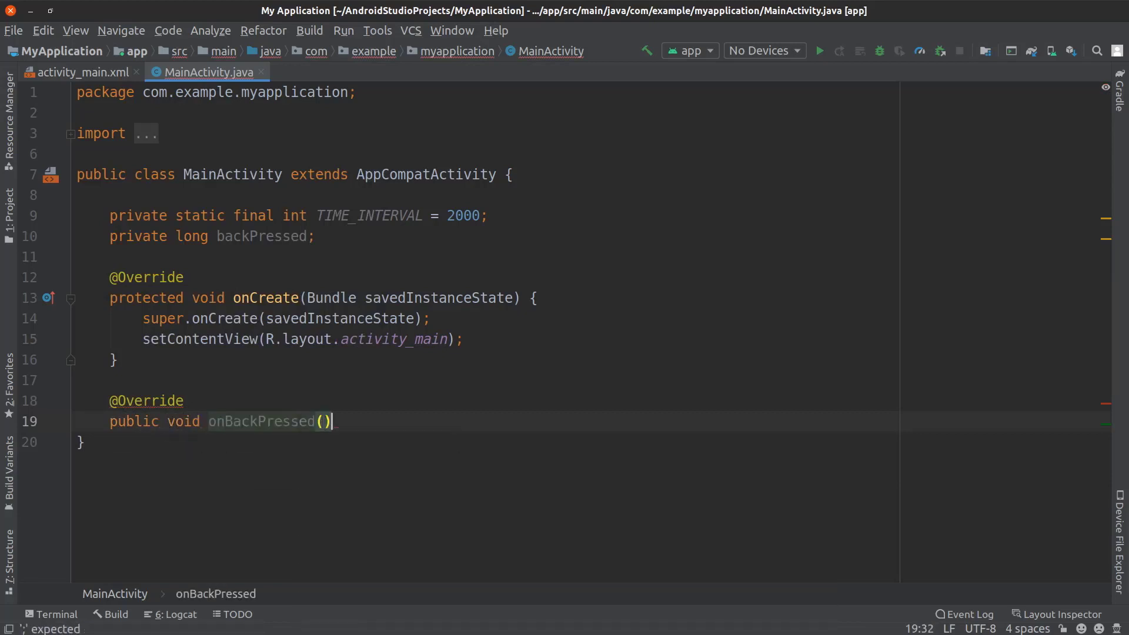
{"action": "type", "text": "{"}
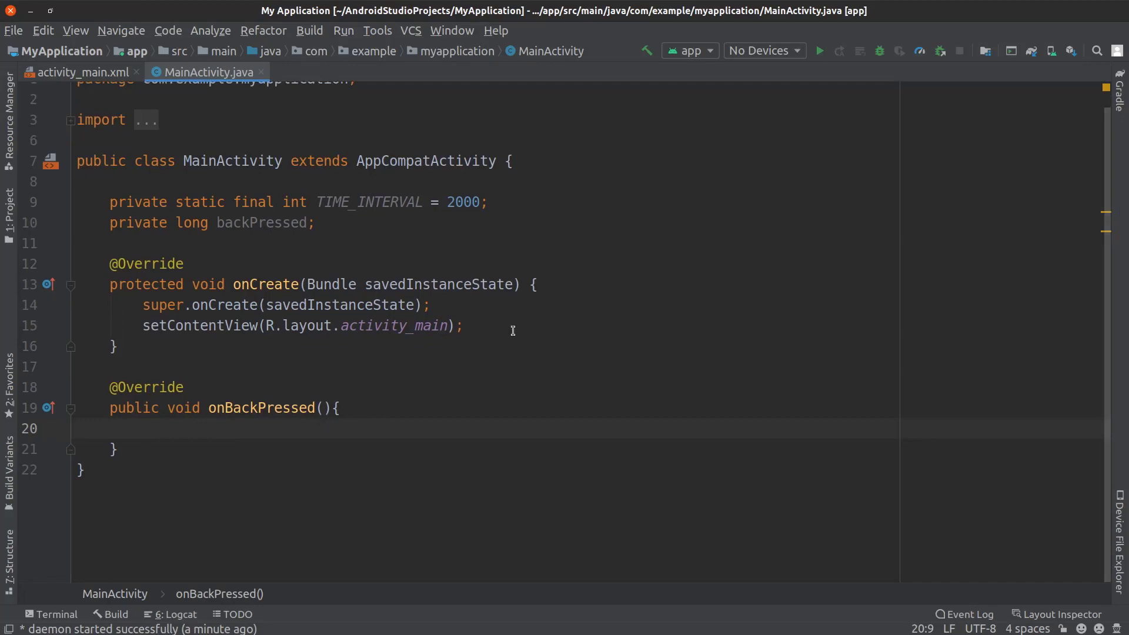
Write 'if (backPressed + TIME_INTERVAL > System.currentTimeMillis())' calling super.onBackPressed() inside
{"action": "type", "text": "if("}
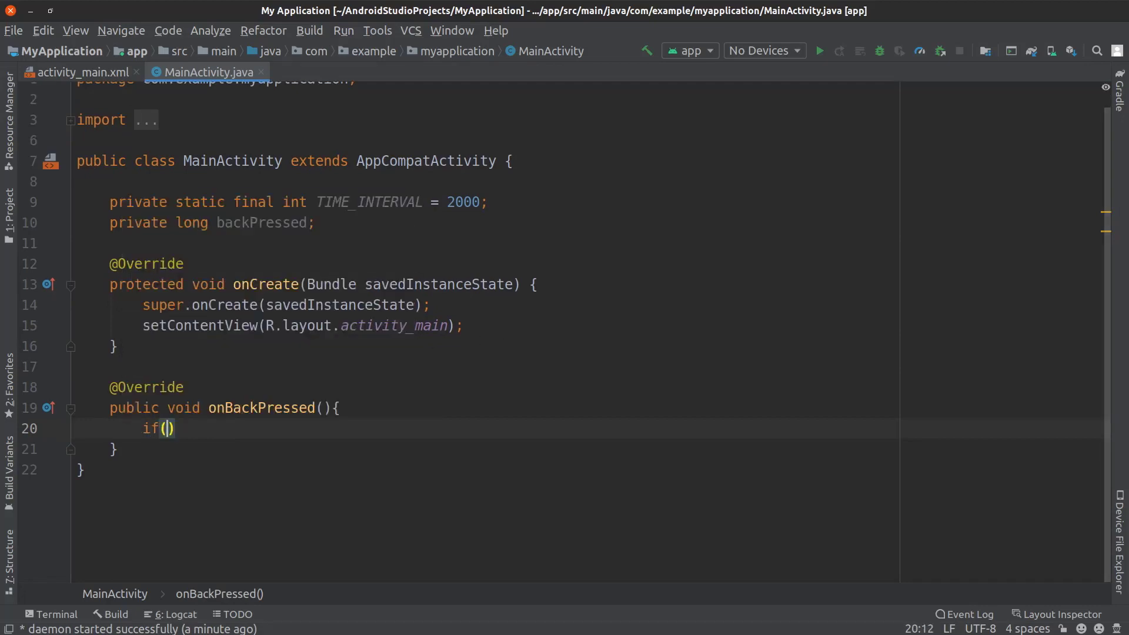
{"action": "type", "text": "backPressed +"}
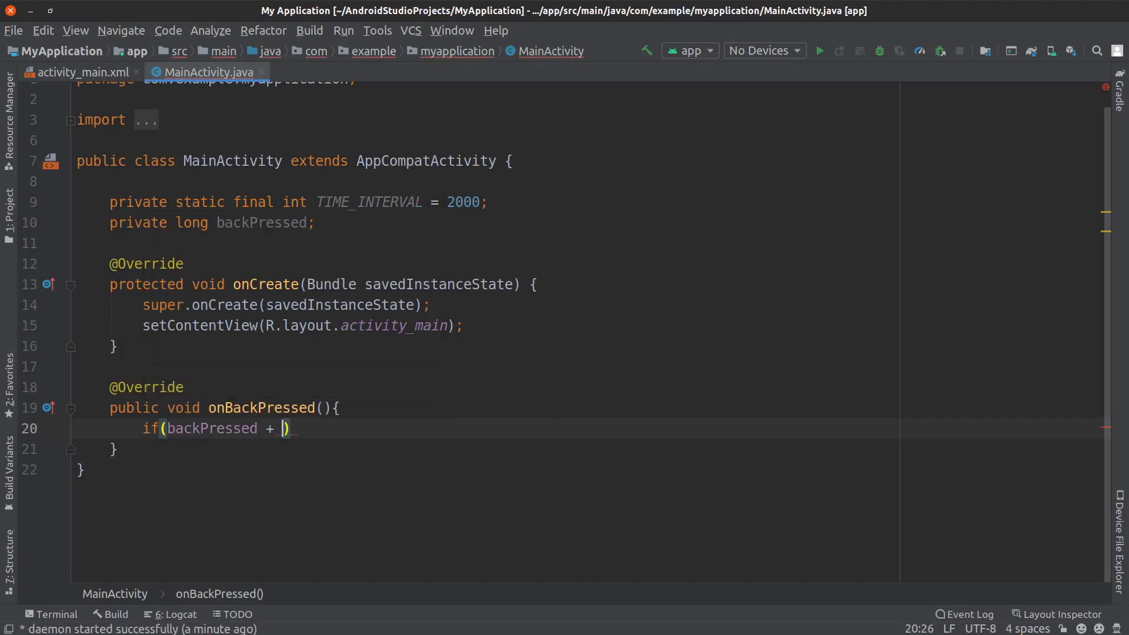
{"action": "type", "text": "TIME_INTERVAL"}
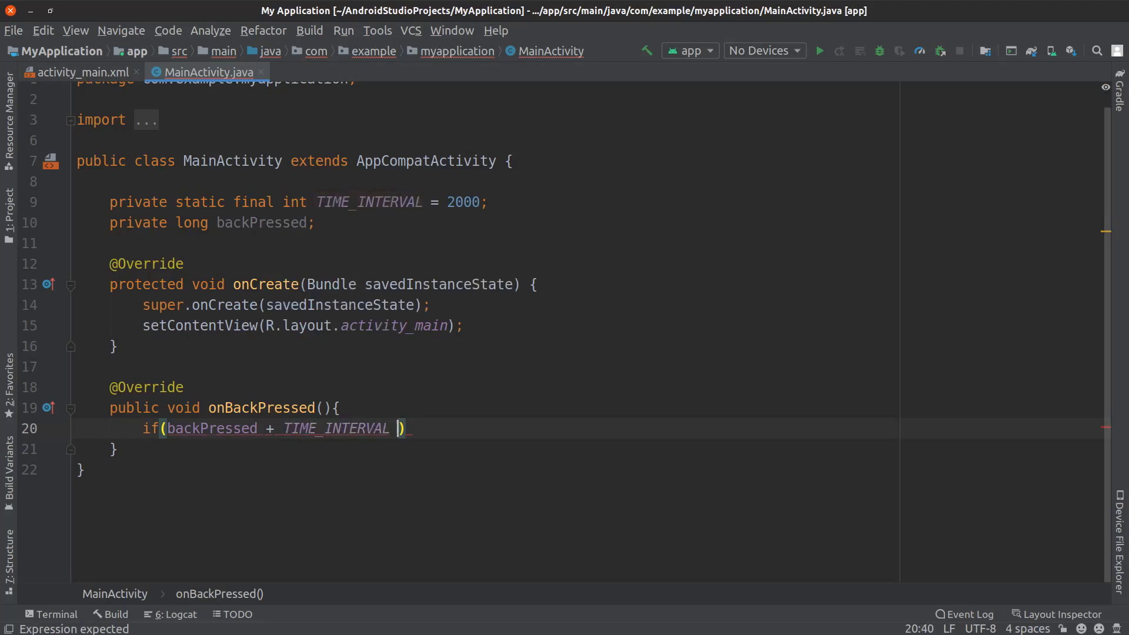
{"action": "type", "text": ">"}
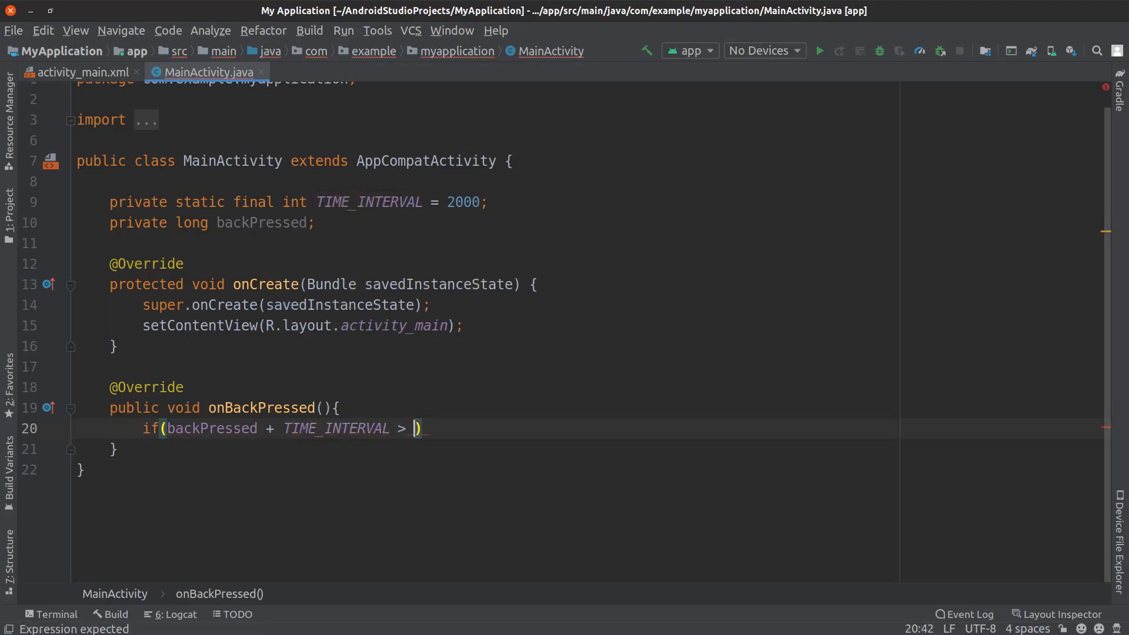
{"action": "type", "text": "System.currentTimeMillis("}
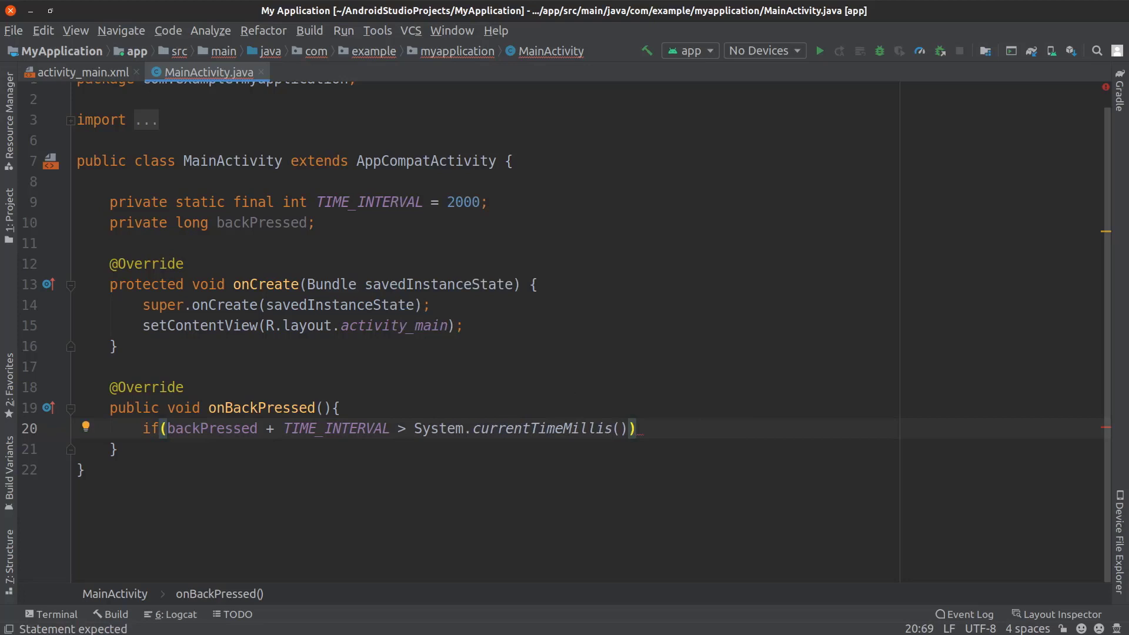
{"action": "type", "text": "{"}
{"action": "type", "text": "super."}
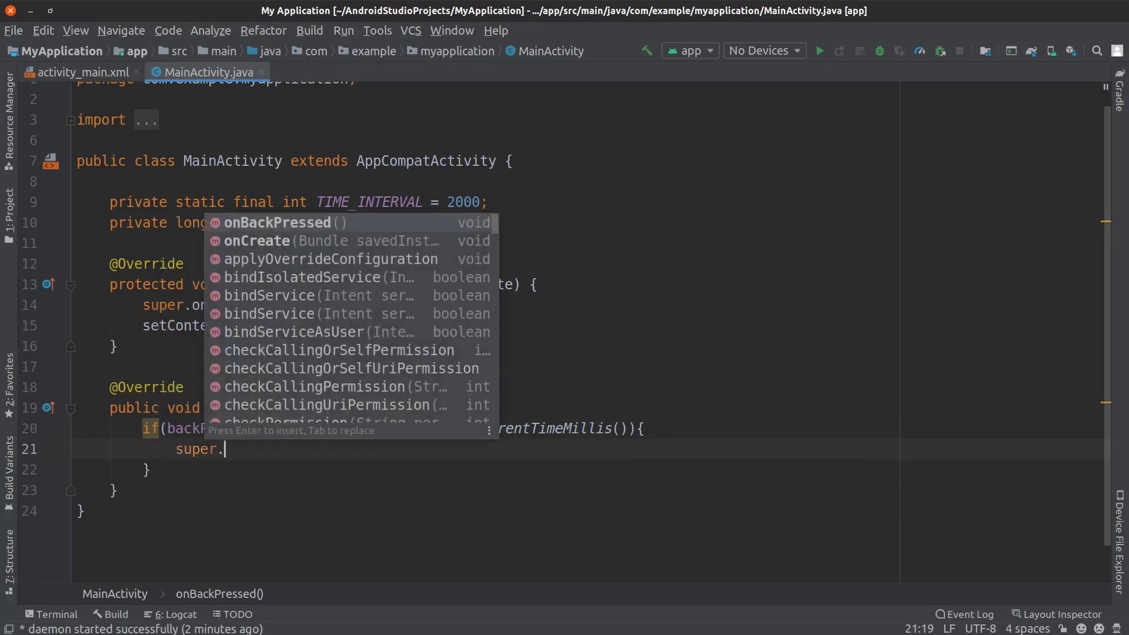
{"action": "key", "text": "Enter"}
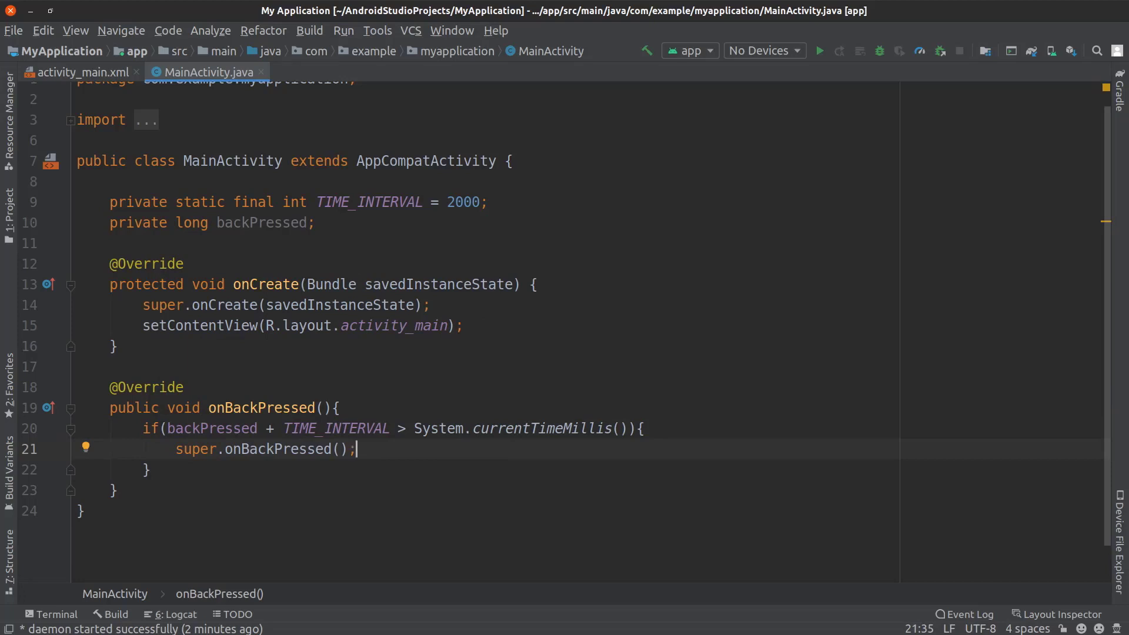
Add 'return;' after the super call and an empty else block
{"action": "type", "text": "retr"}
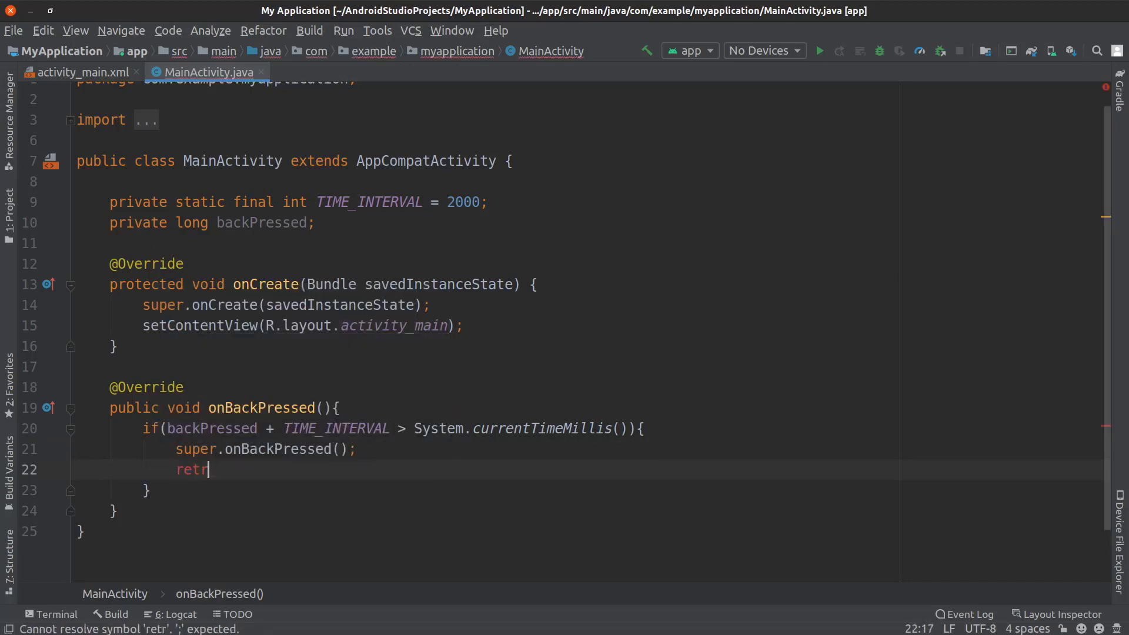
{"action": "type", "text": "urn;"}
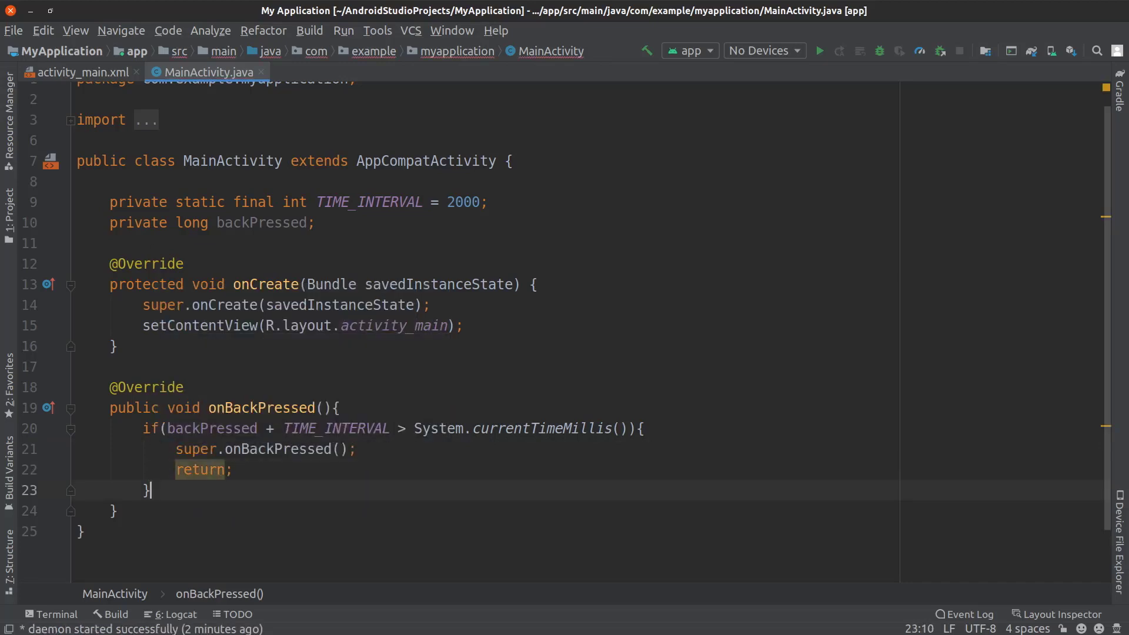
{"action": "type", "text": "else"}
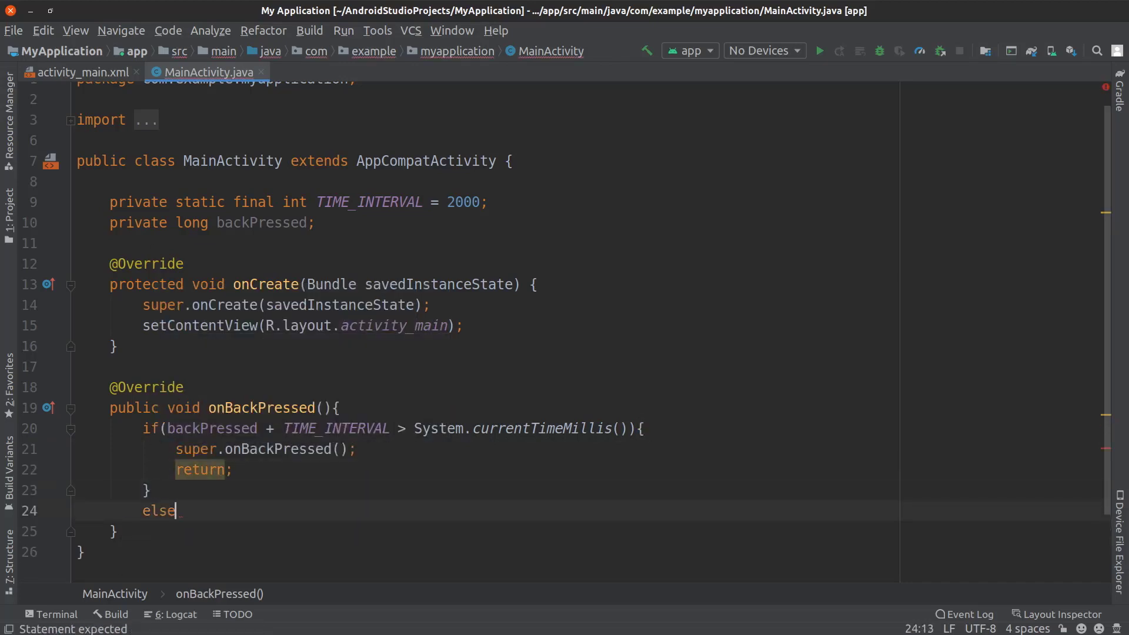
{"action": "type", "text": "{"}
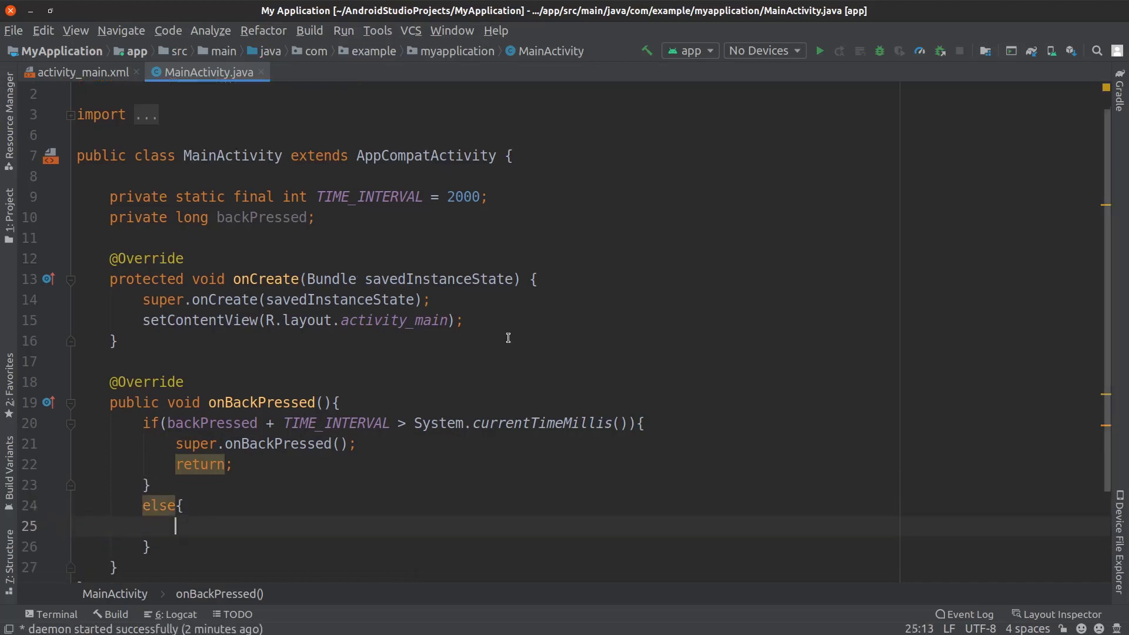
{"action": "scroll", "scroll_direction": "down", "scroll_amount": 3}
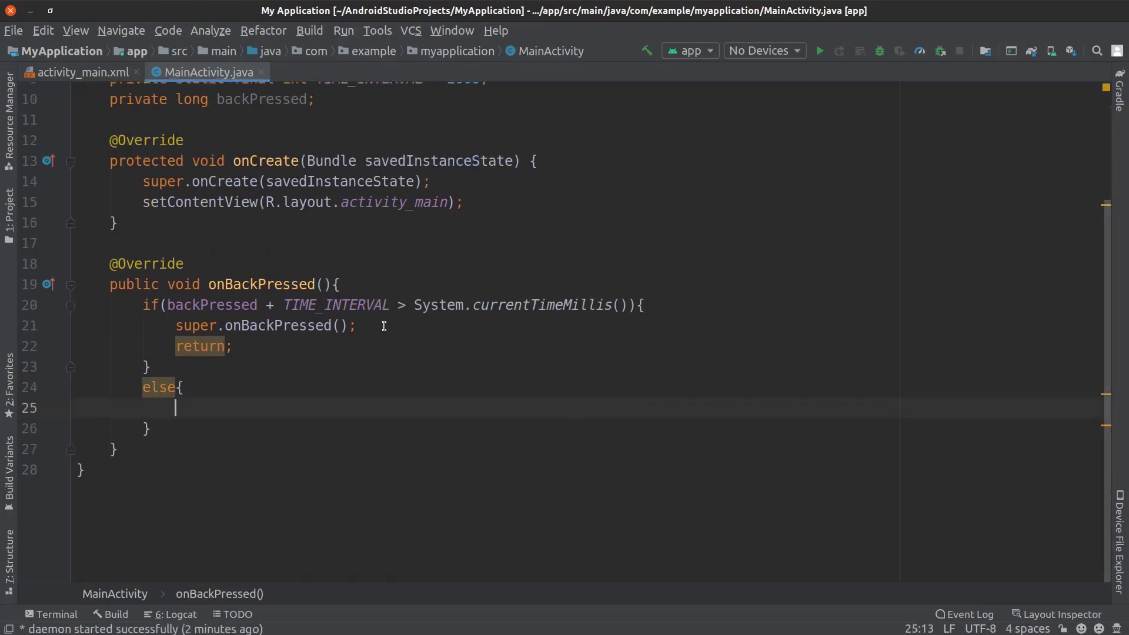
In the else block, show a LENGTH_SHORT Toast 'Press Back Again to Exit App'
{"action": "type", "text": "Toast.makeText("}
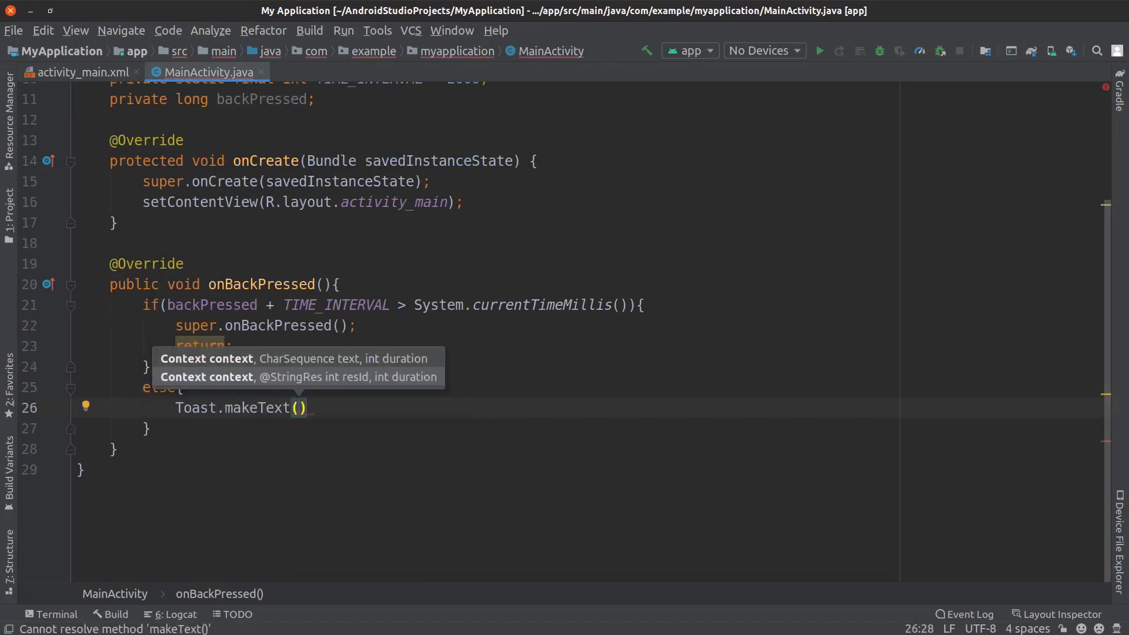
{"action": "type", "text": "getBaseContext("}
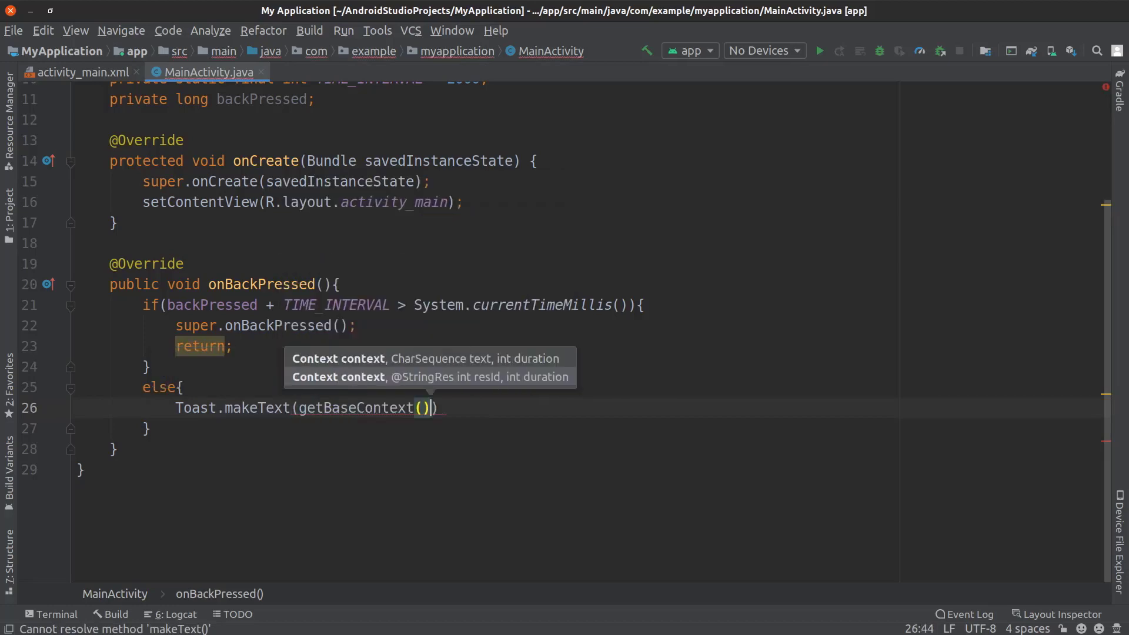
{"action": "type", "text": ", \"\""}
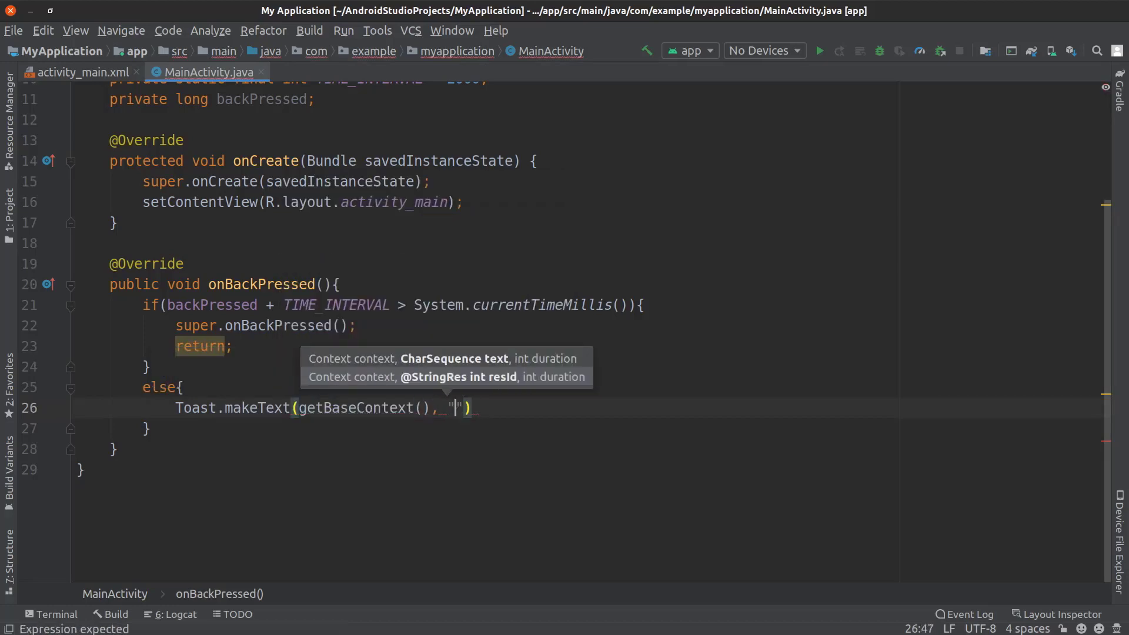
{"action": "type", "text": "Press back"}
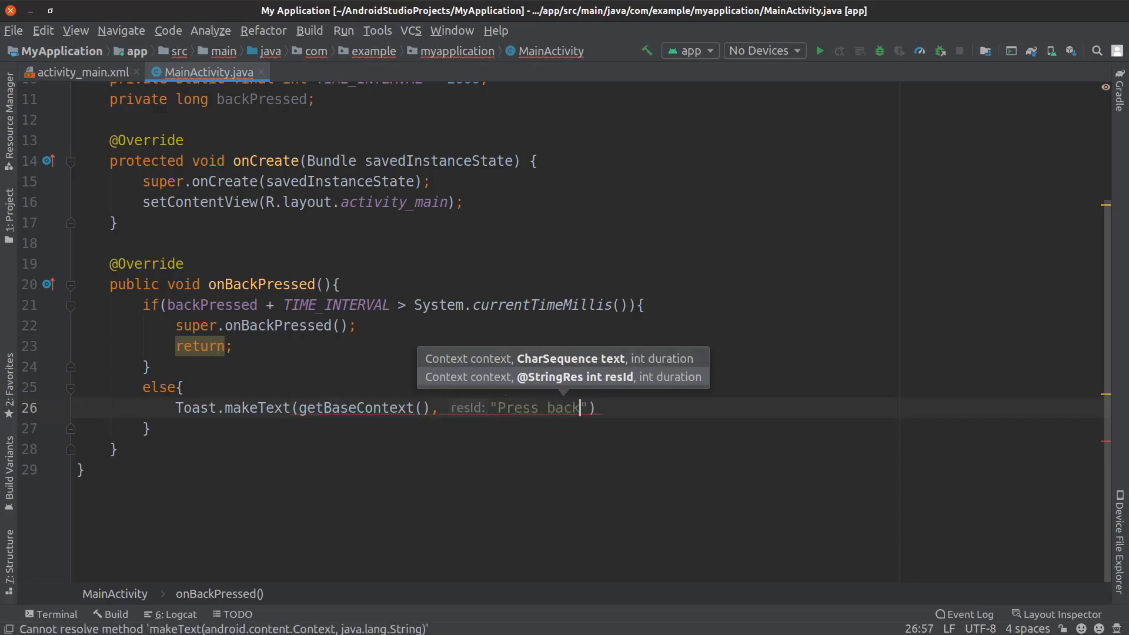
{"action": "key", "text": "Backspace"}
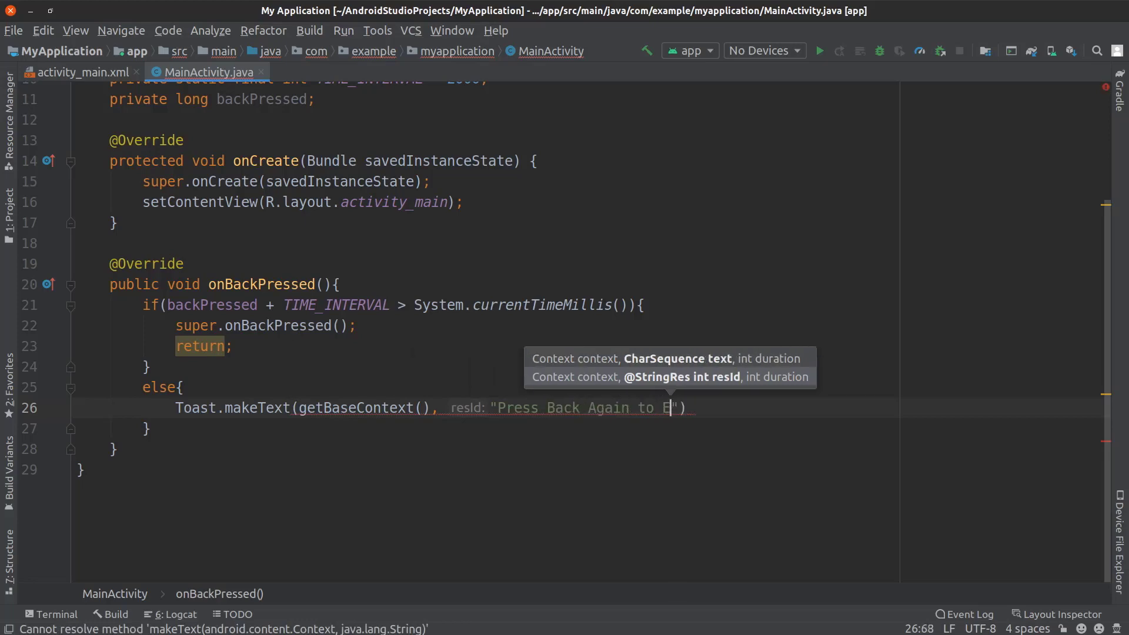
{"action": "type", "text": "xit Ap"}
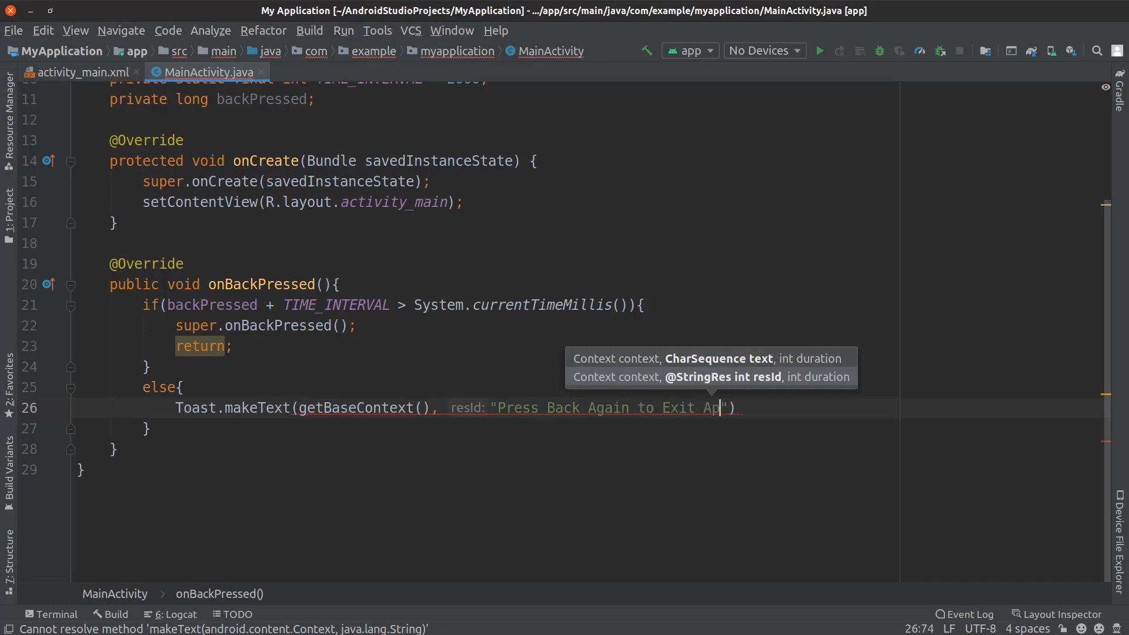
{"action": "type", "text": "\","}
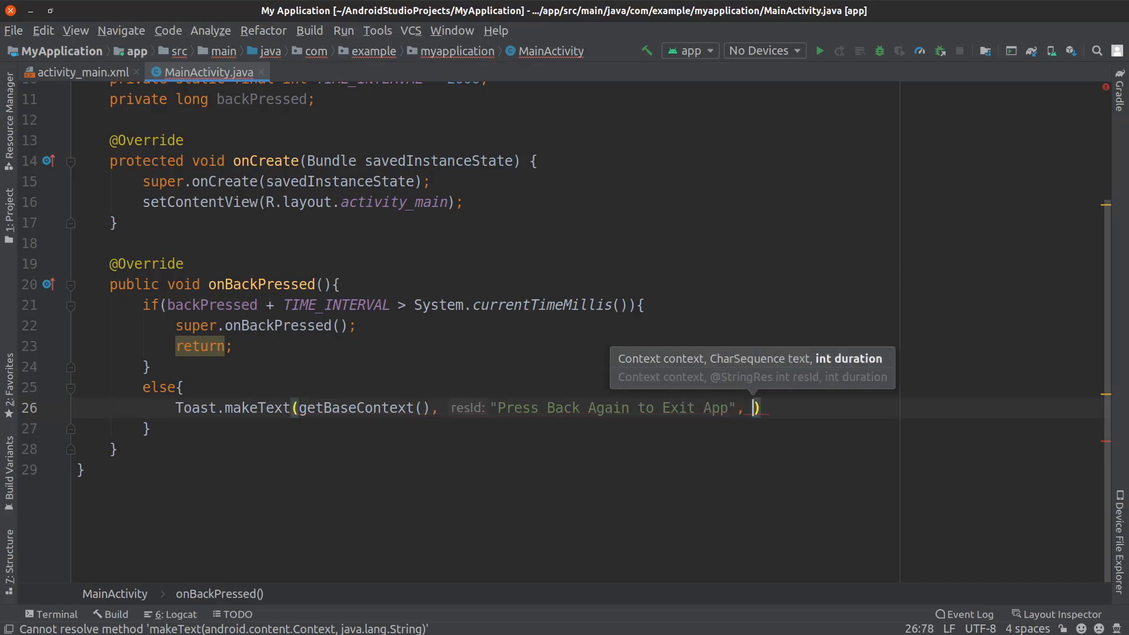
{"action": "type", "text": "Toast"}
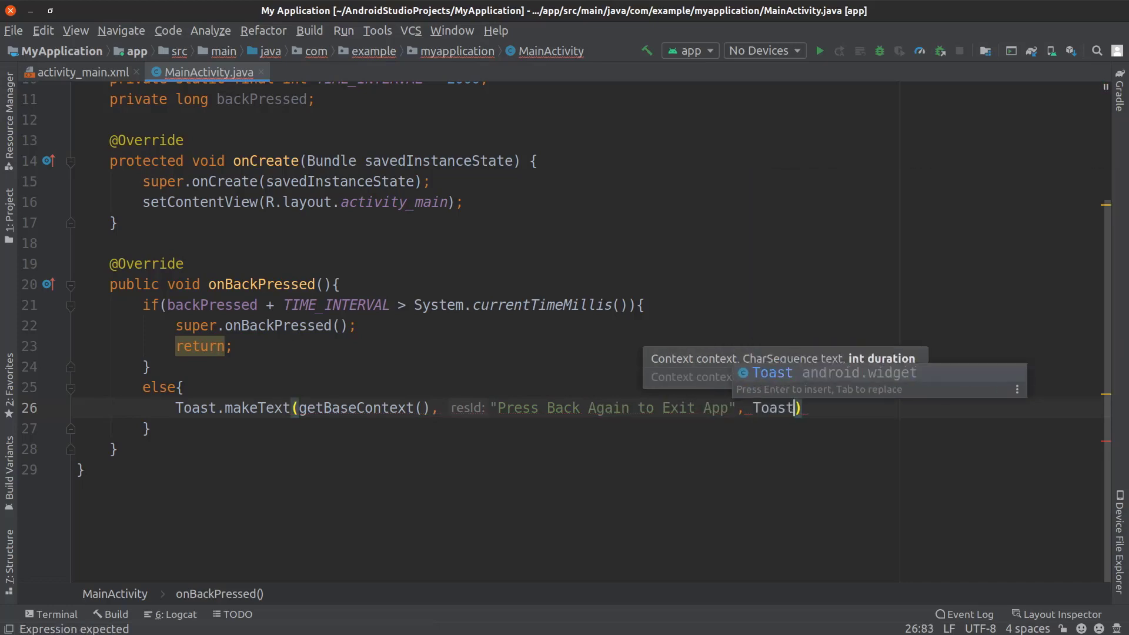
{"action": "type", "text": ".LENGTH_SHORT"}
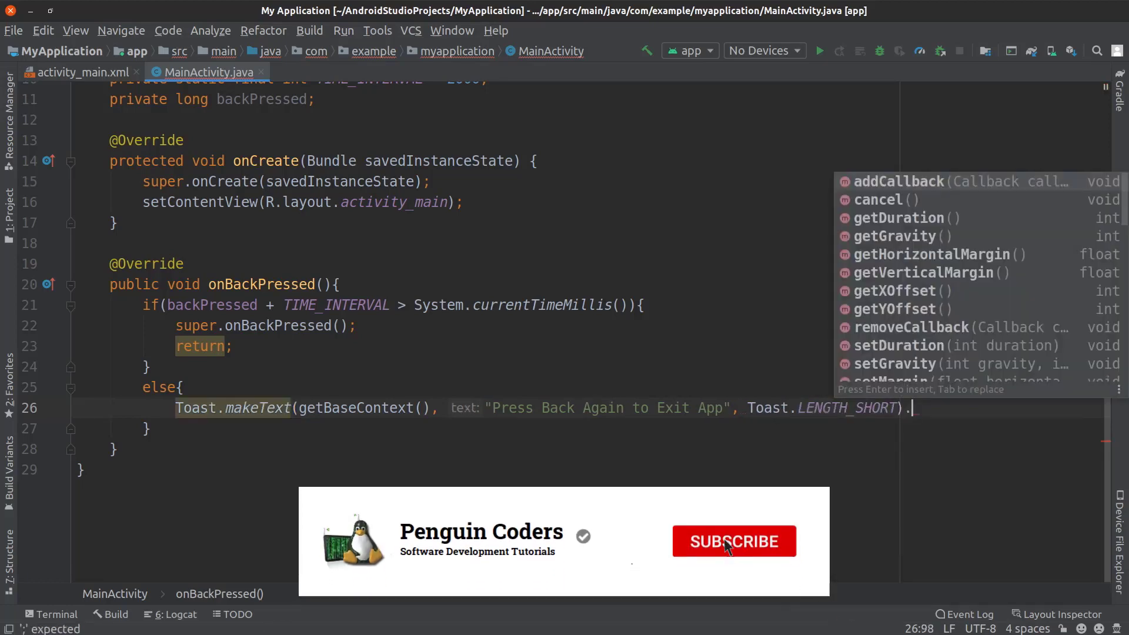
{"action": "type", "text": ".show();"}
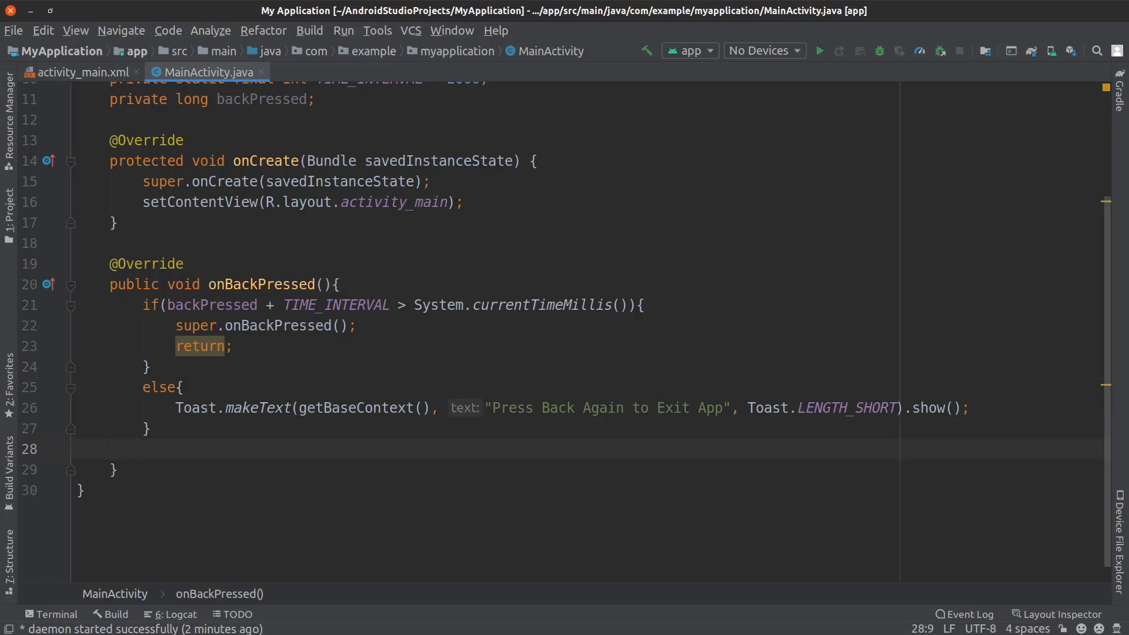
After the else block, add 'backPressed = System.currentTimeMillis();'
{"action": "left_click", "coordinate": [147, 449]}
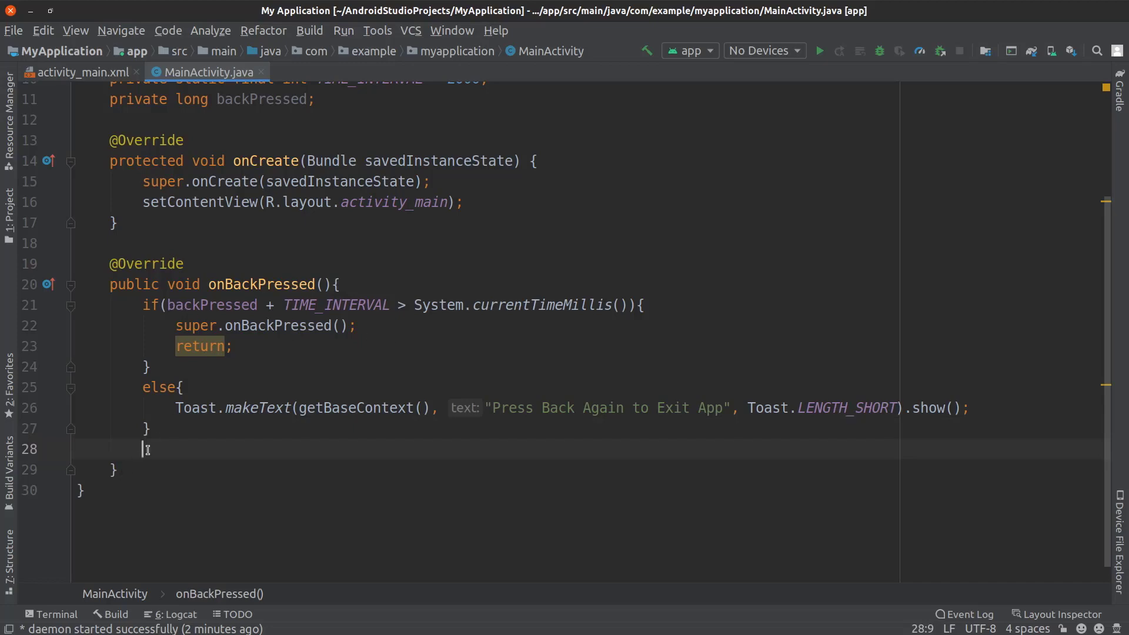
{"action": "type", "text": "backPressed"}
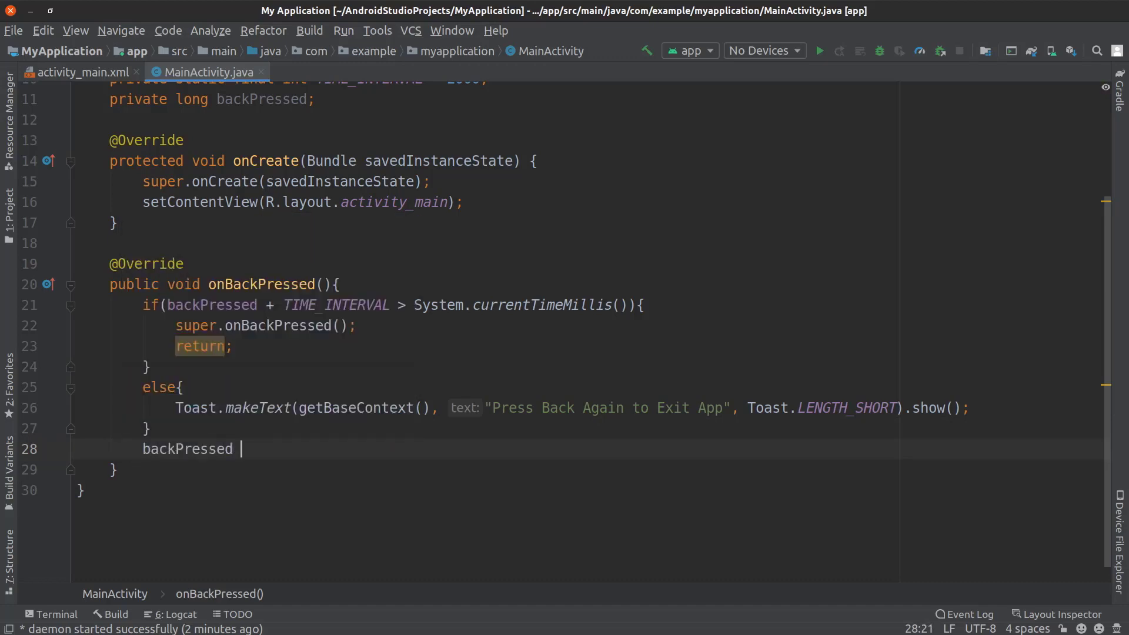
{"action": "type", "text": "=_System.currentTimeMillis();"}
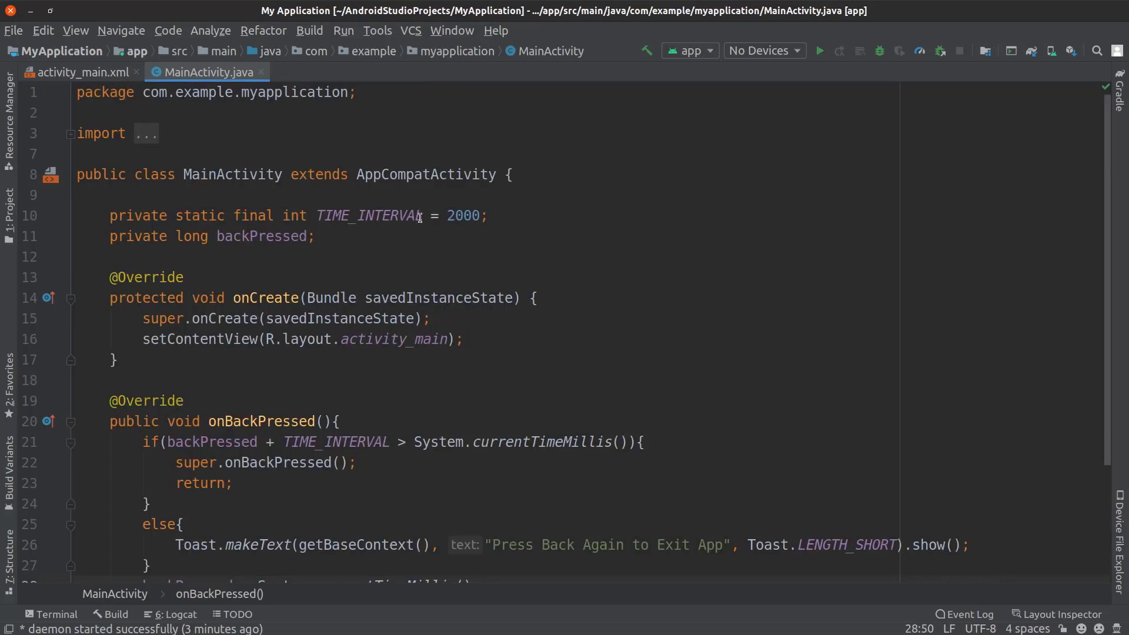
{"action": "left_click", "coordinate": [495, 216]}
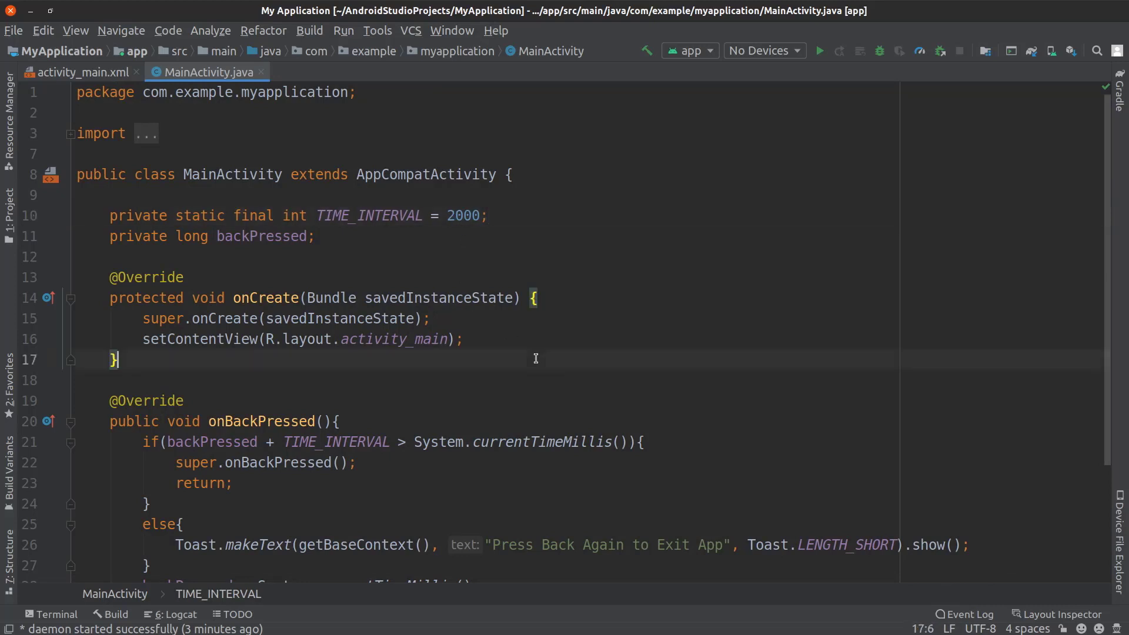
{"action": "scroll", "scroll_direction": "down", "scroll_amount": 3}
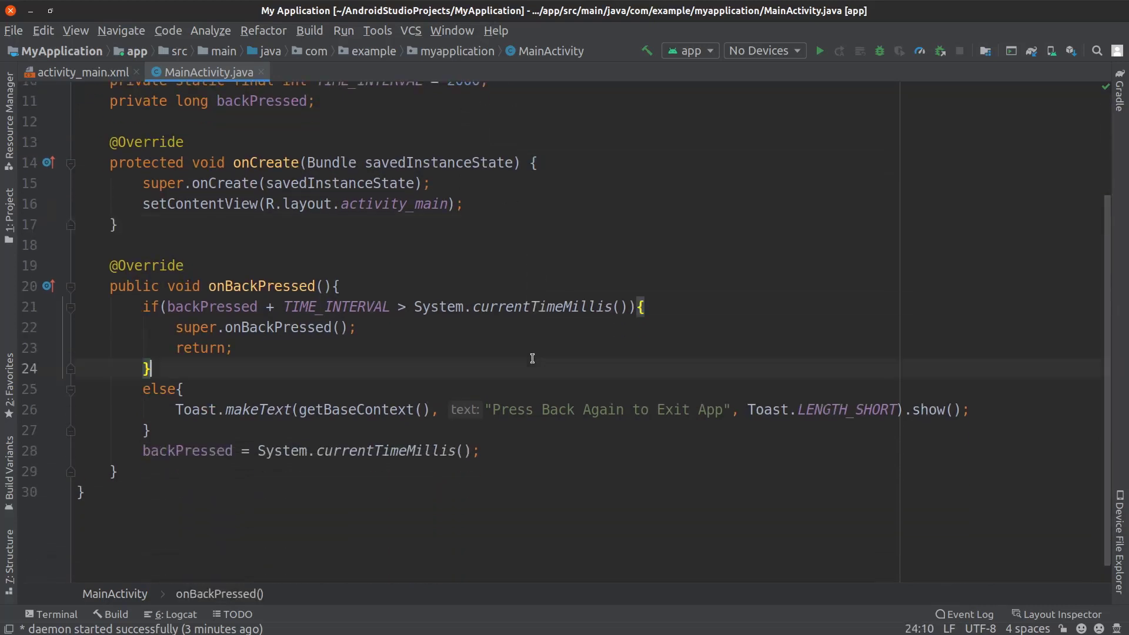
{"action": "left_click", "coordinate": [819, 51]}
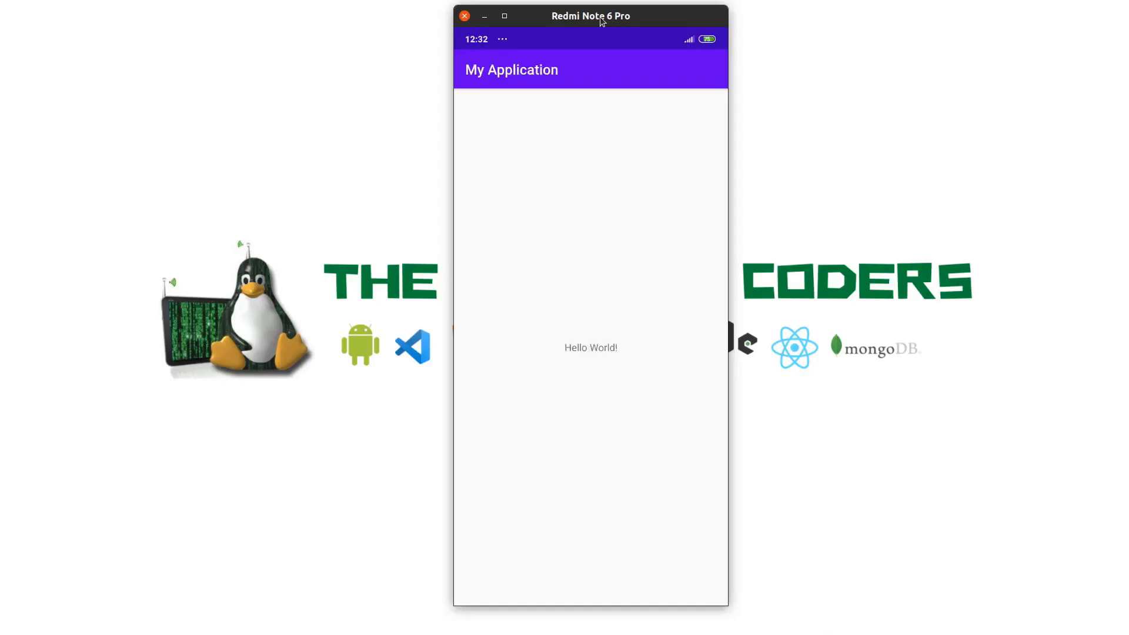
{"action": "mouse_move", "coordinate": [596, 269]}
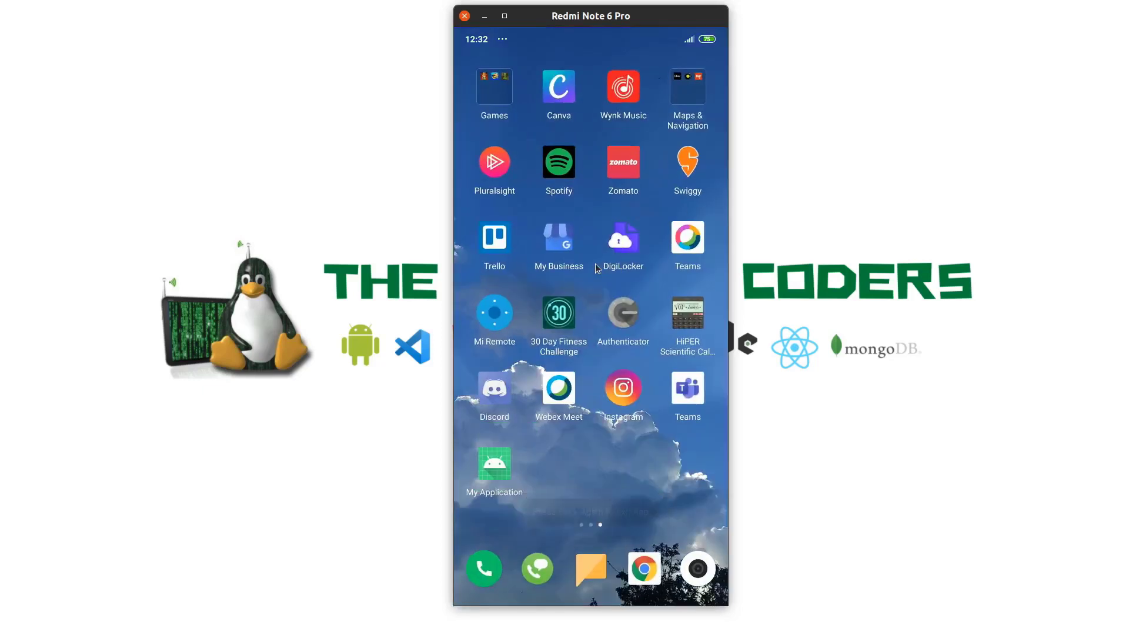
Relaunch My Application from the phone's home screen
{"action": "left_click", "coordinate": [494, 465]}
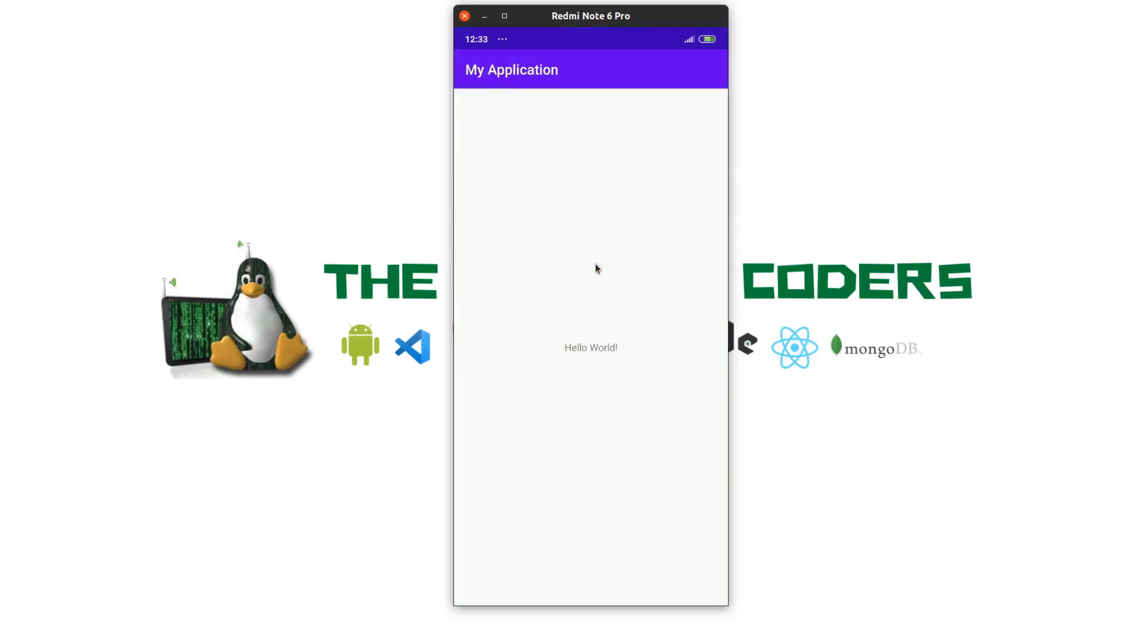